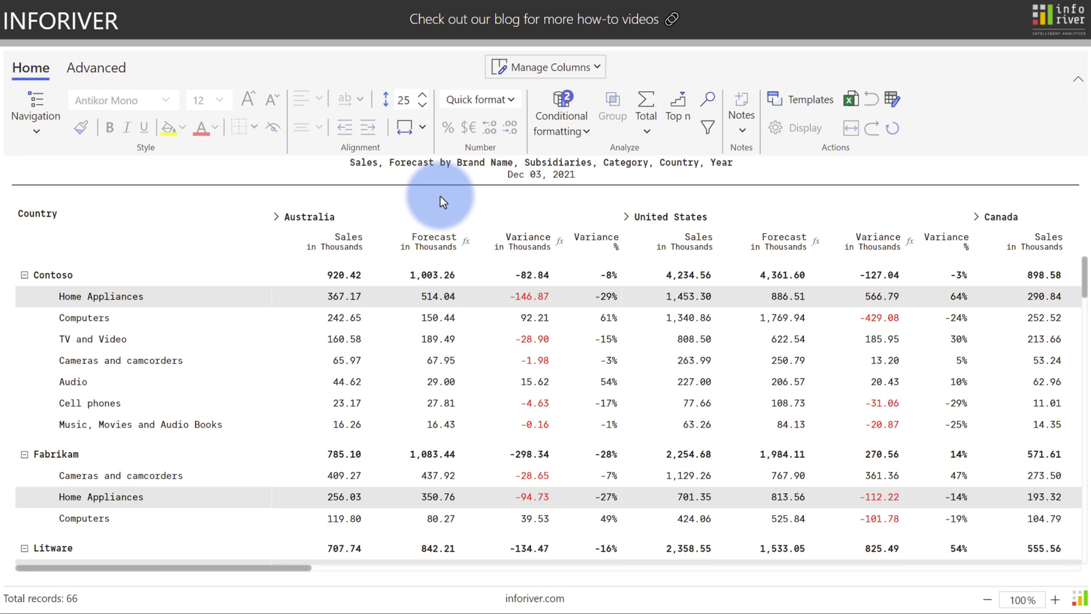
pyautogui.moveTo(850, 99)
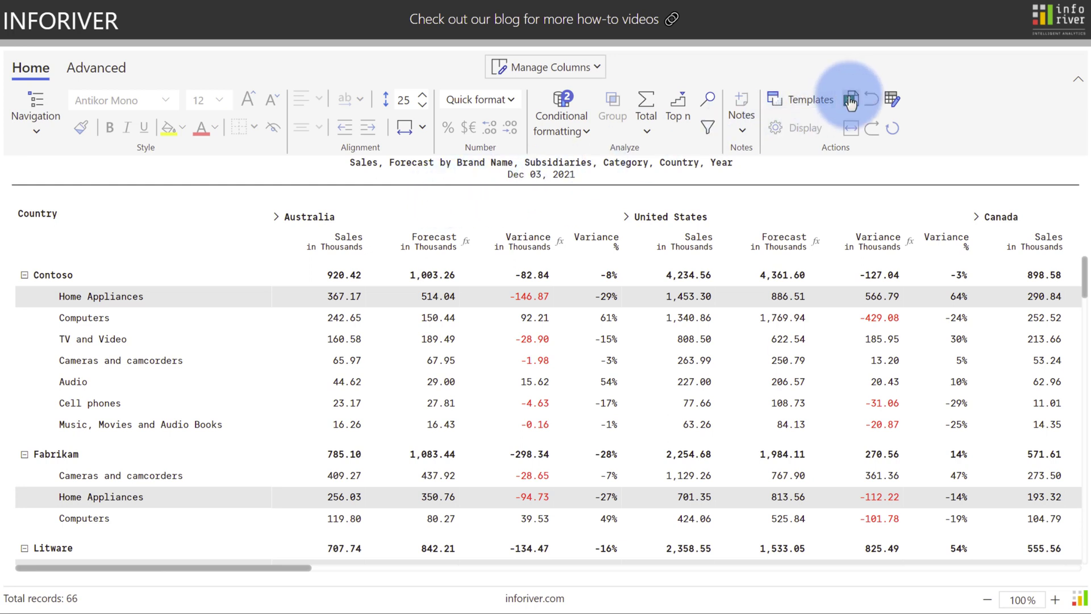
# - Export the matrix to Export.xlsx and bring up the file's download options
pyautogui.click(852, 98)
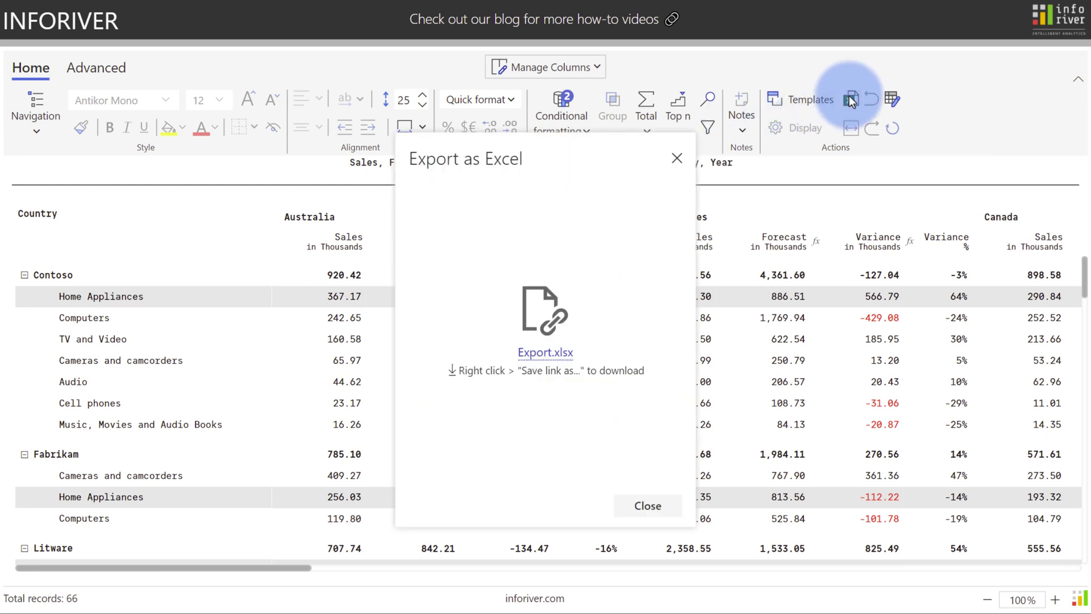
pyautogui.rightClick(545, 351)
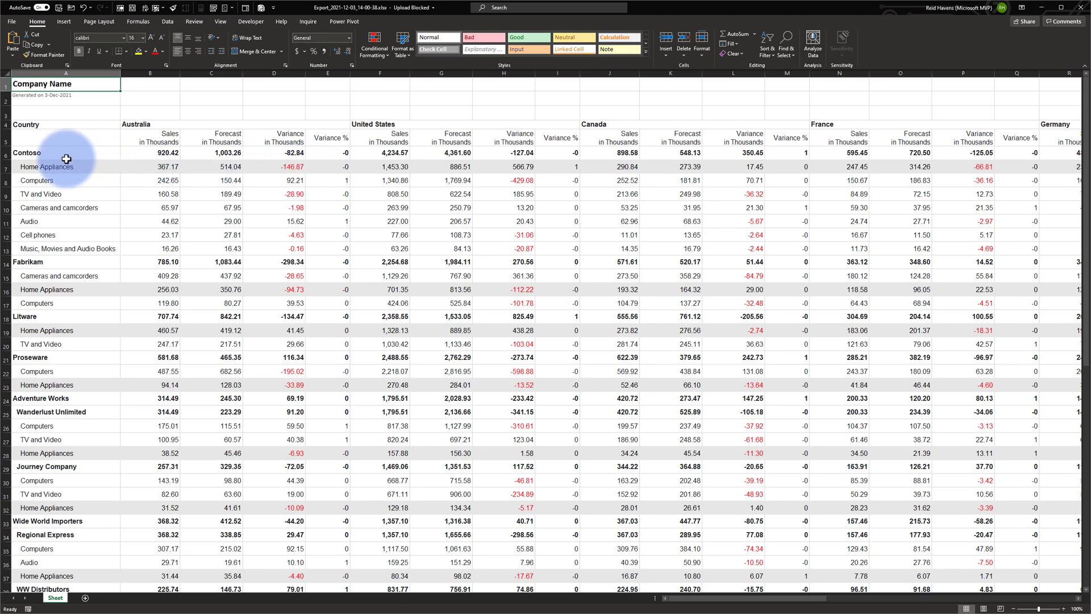
pyautogui.moveTo(47, 251)
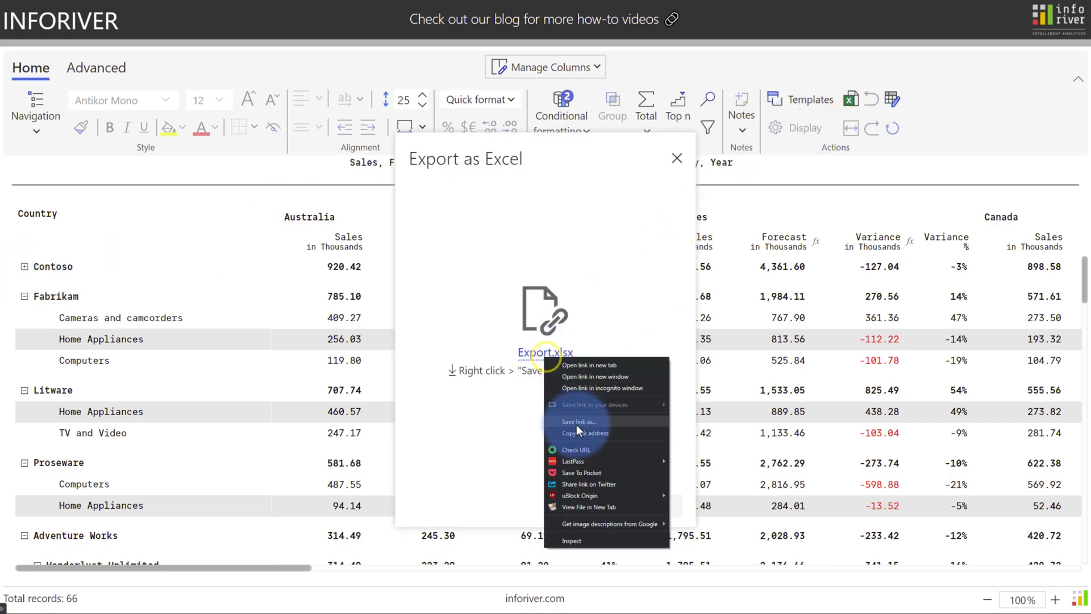
# - Save the exported Export.xlsx workbook with 'Save link as...' and close the export dialog
pyautogui.click(579, 421)
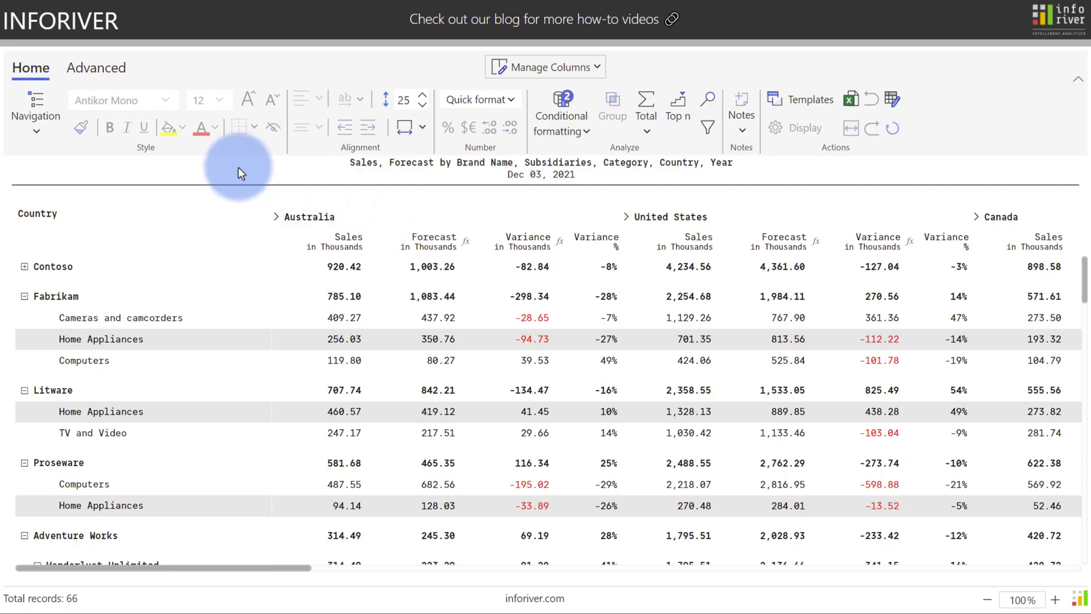
# - Switch the row Navigation layout to Table, giving brand, subsidiary and category separate columns
pyautogui.click(35, 112)
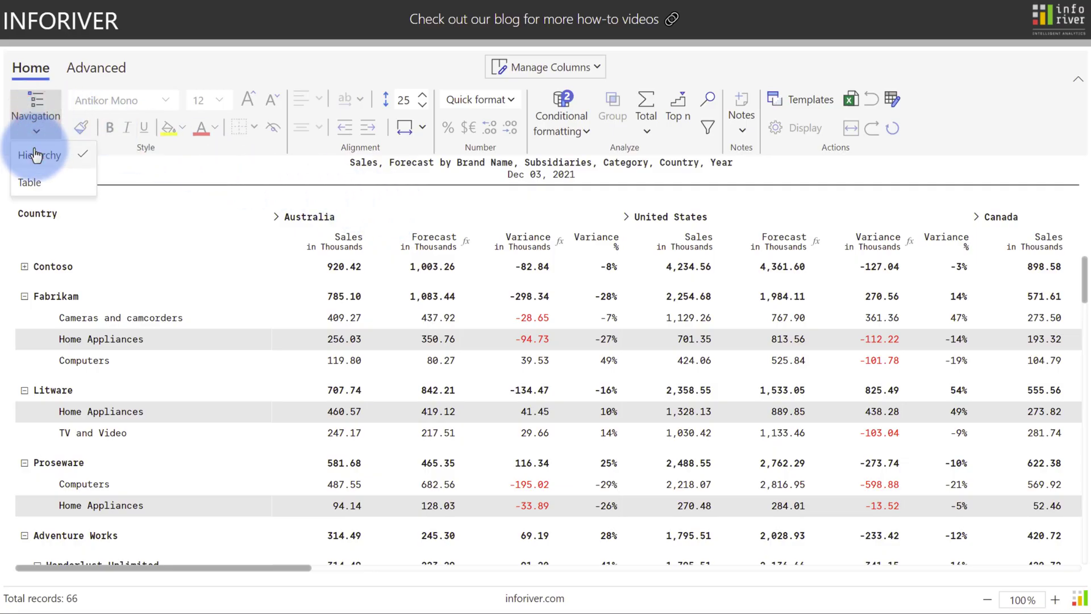
pyautogui.moveTo(39, 154)
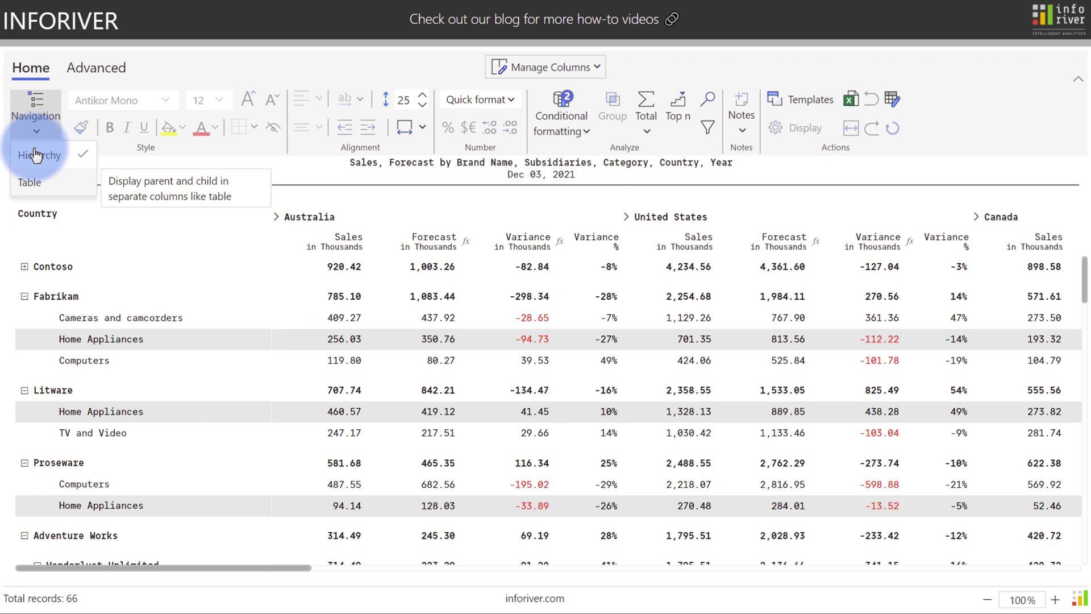
pyautogui.click(29, 183)
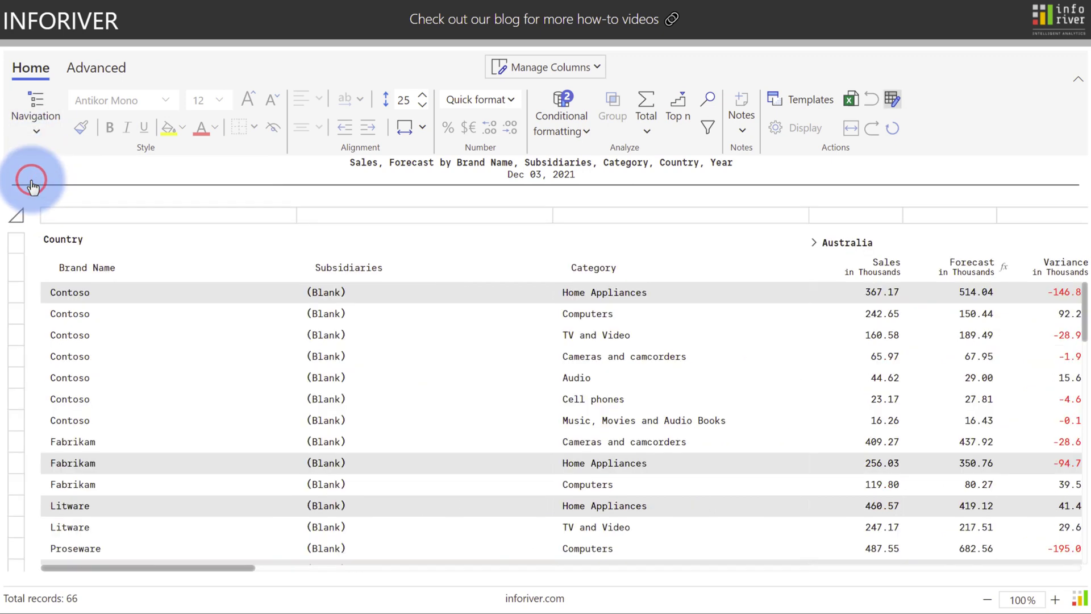
pyautogui.click(849, 98)
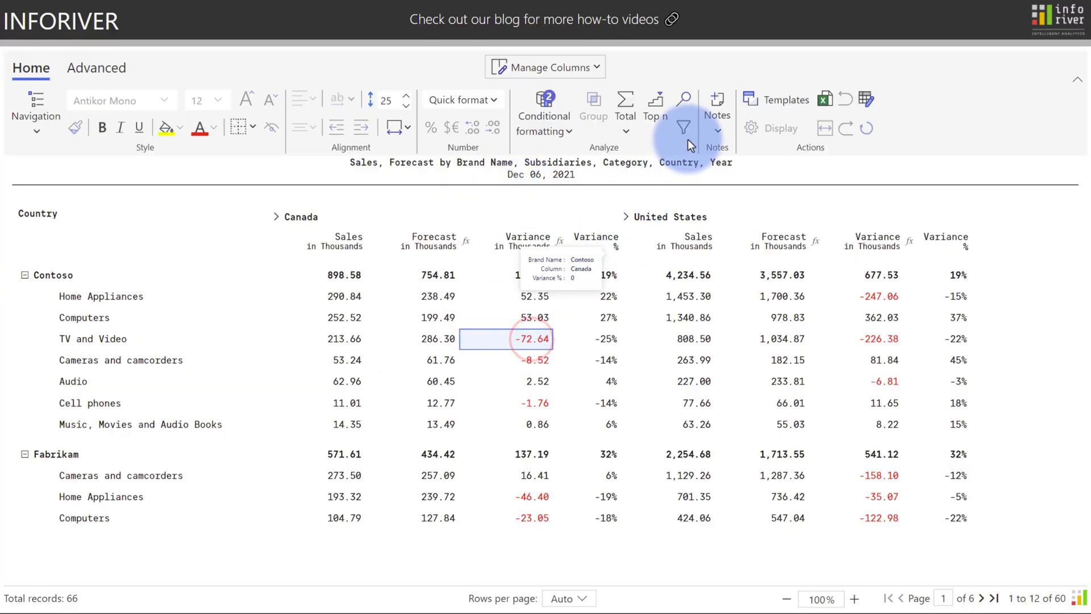
# - Note Contoso's Canada TV and Video variance, turn on the Remarks column, and save an export
pyautogui.click(716, 111)
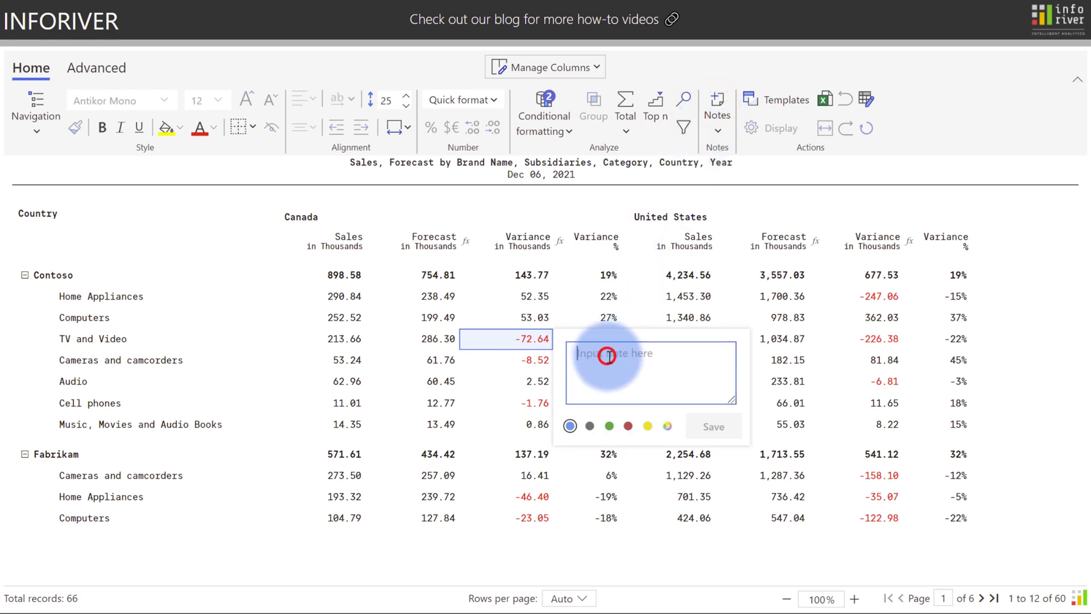
pyautogui.click(712, 425)
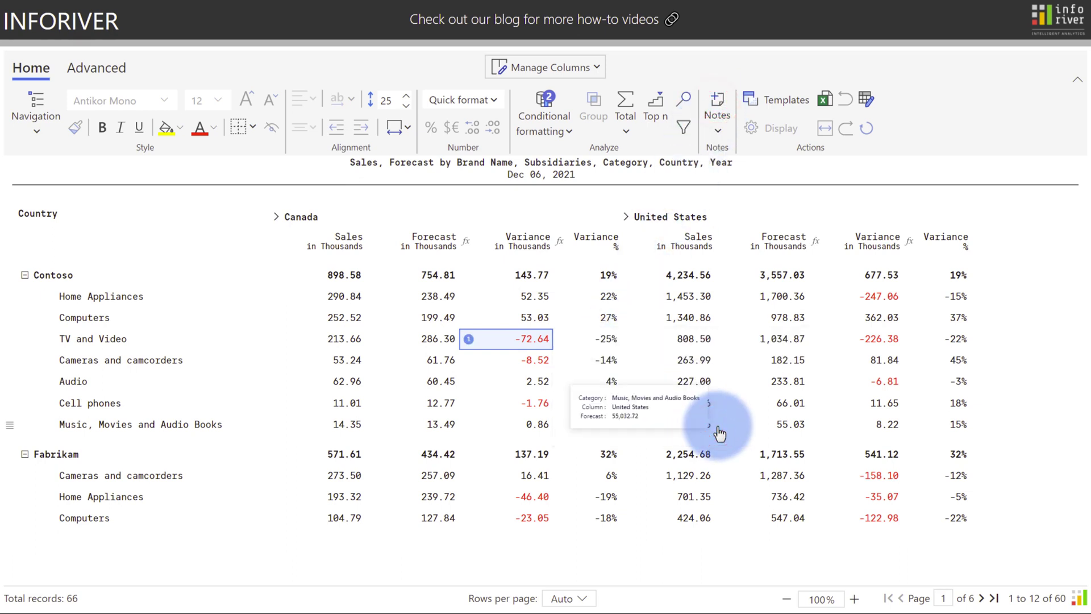
pyautogui.moveTo(722, 319)
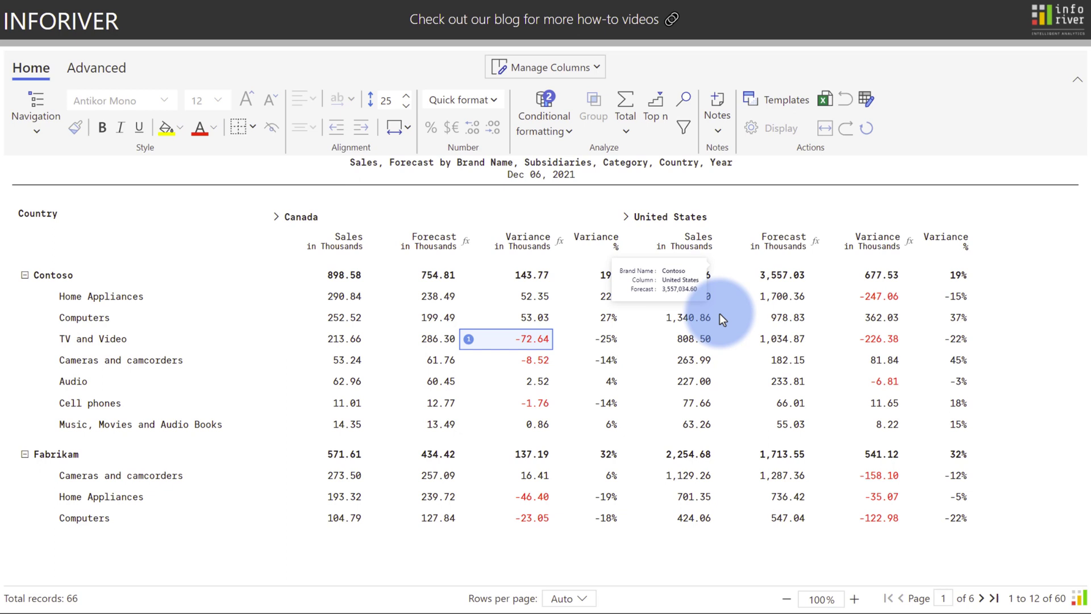
pyautogui.click(717, 108)
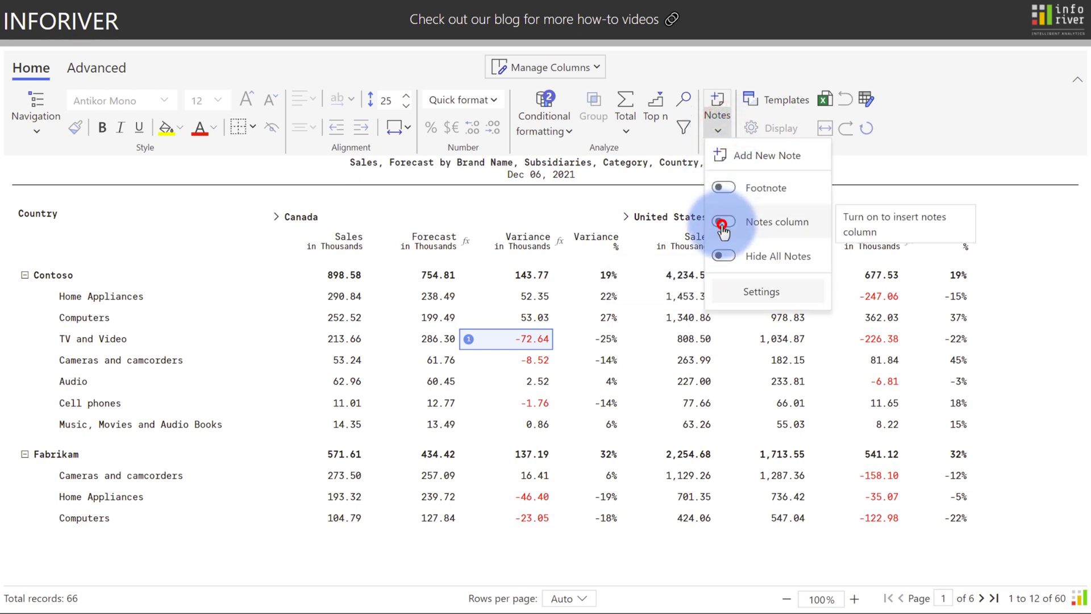
pyautogui.click(722, 221)
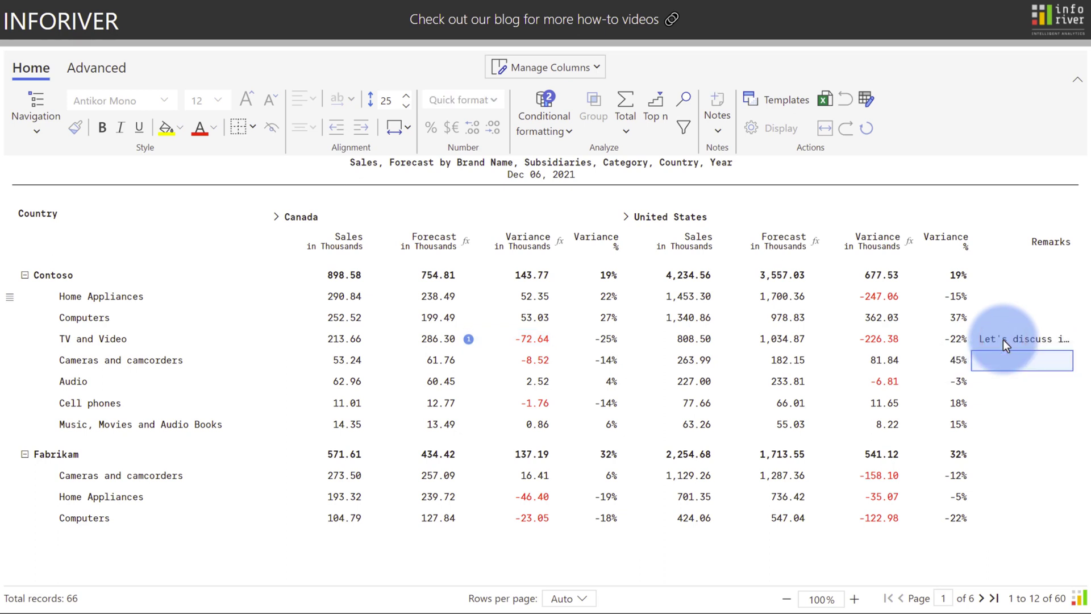
pyautogui.click(825, 100)
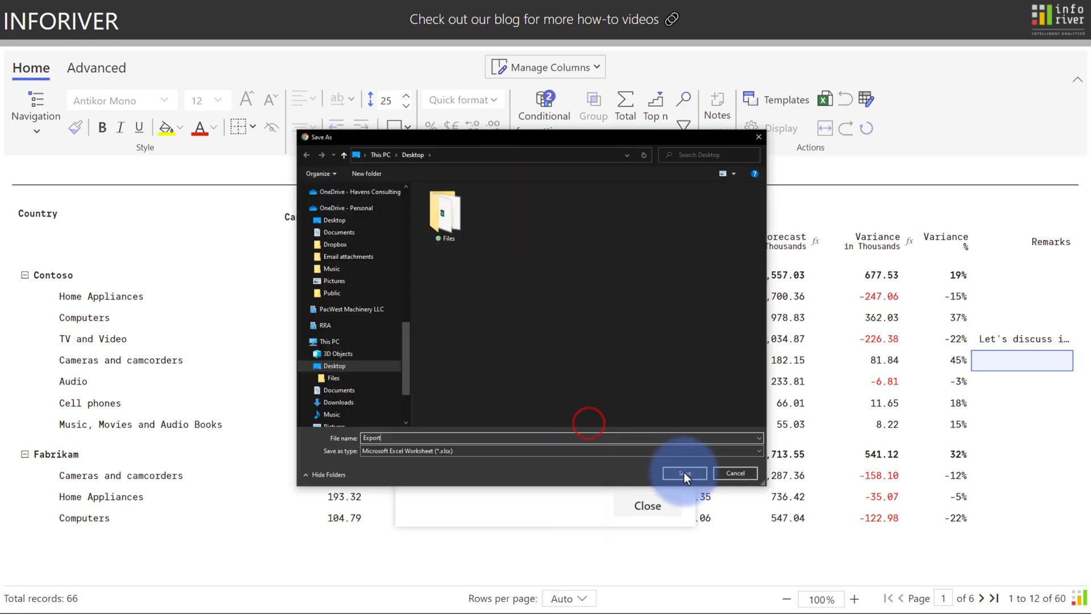
pyautogui.click(683, 473)
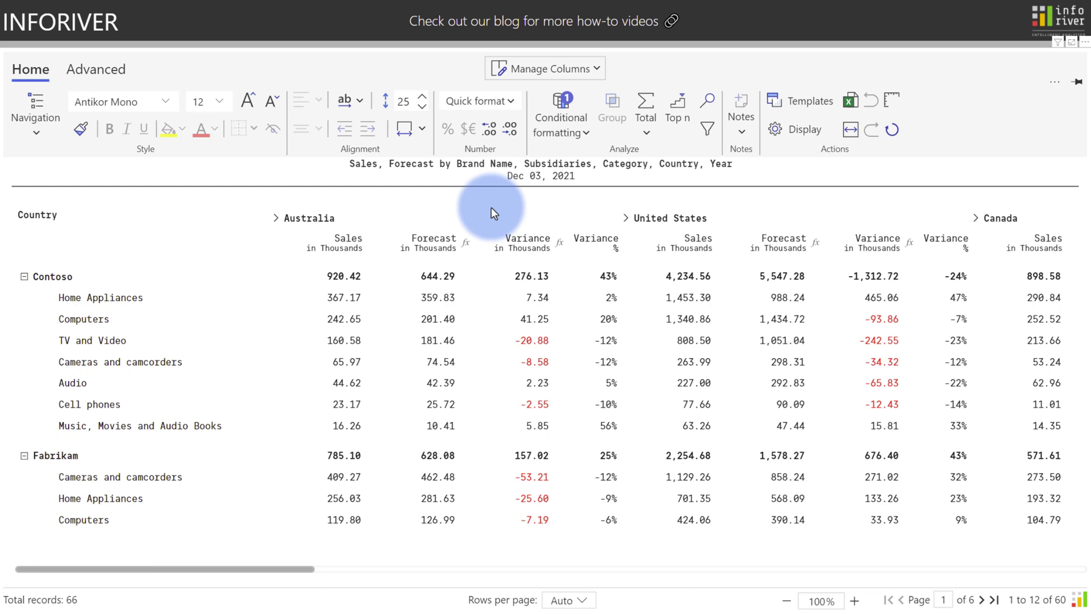
# - Select the Sales measure for all countries and show Quick format number scaling options
pyautogui.click(347, 242)
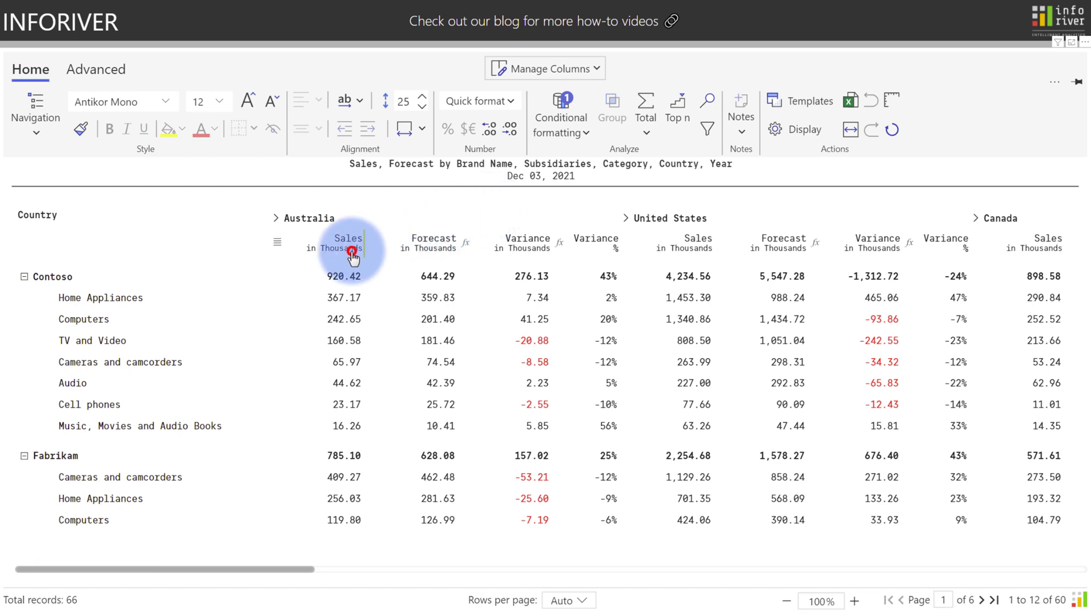
pyautogui.click(351, 243)
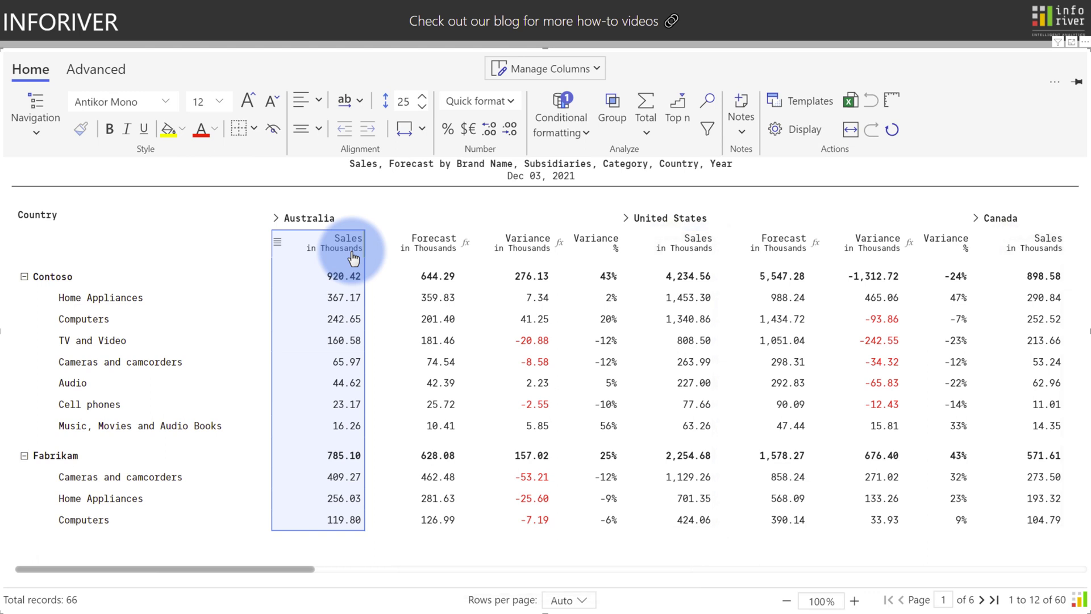
pyautogui.click(278, 242)
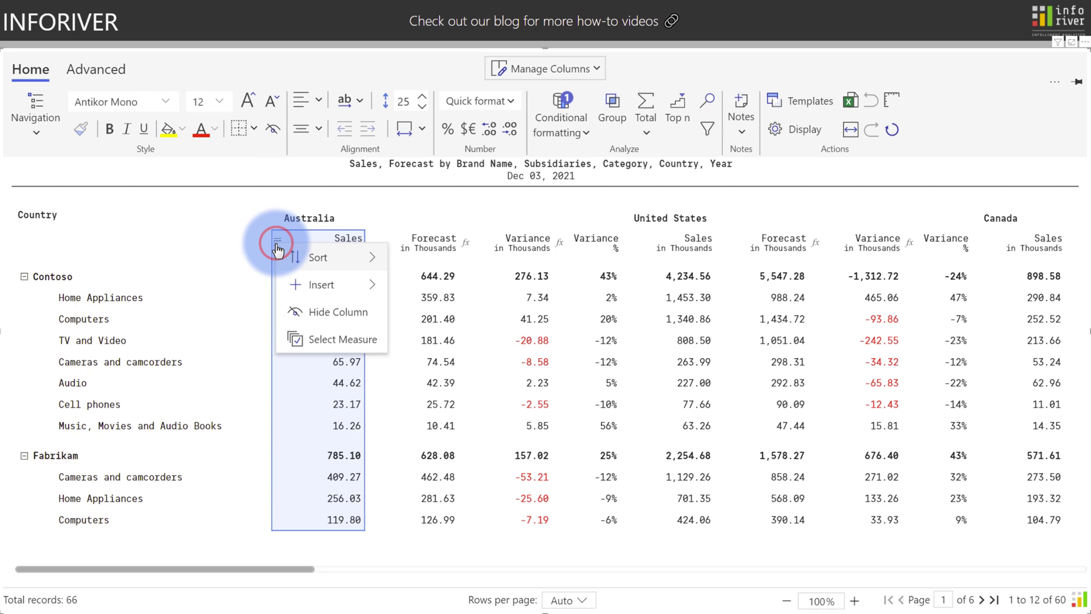
pyautogui.click(277, 251)
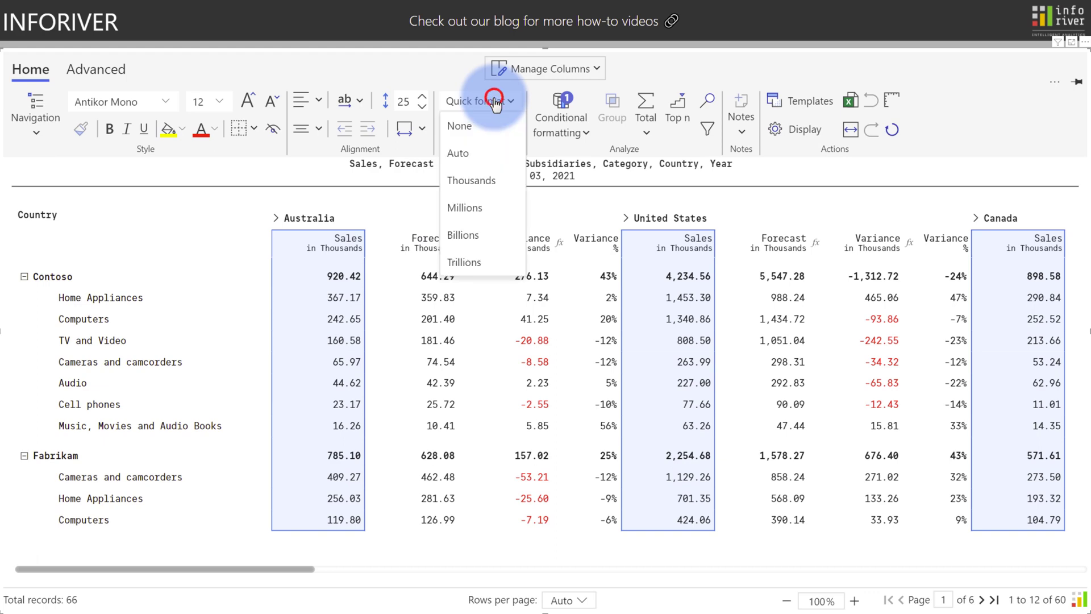
pyautogui.click(458, 153)
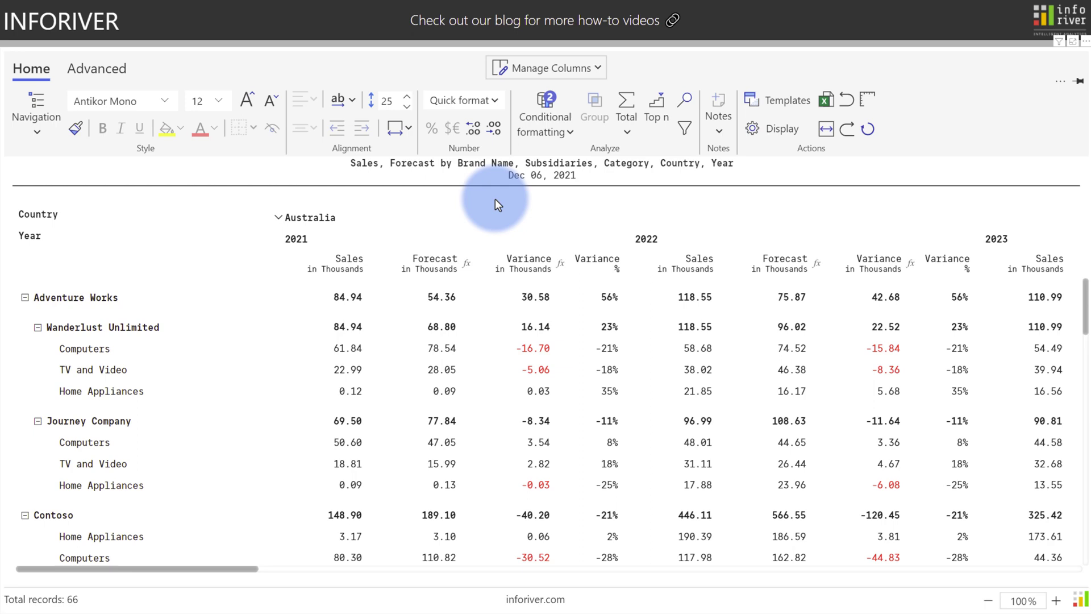
# - Select the Wanderlust Unlimited row, scroll the hierarchy, and show only Sales and Forecast columns
pyautogui.click(97, 327)
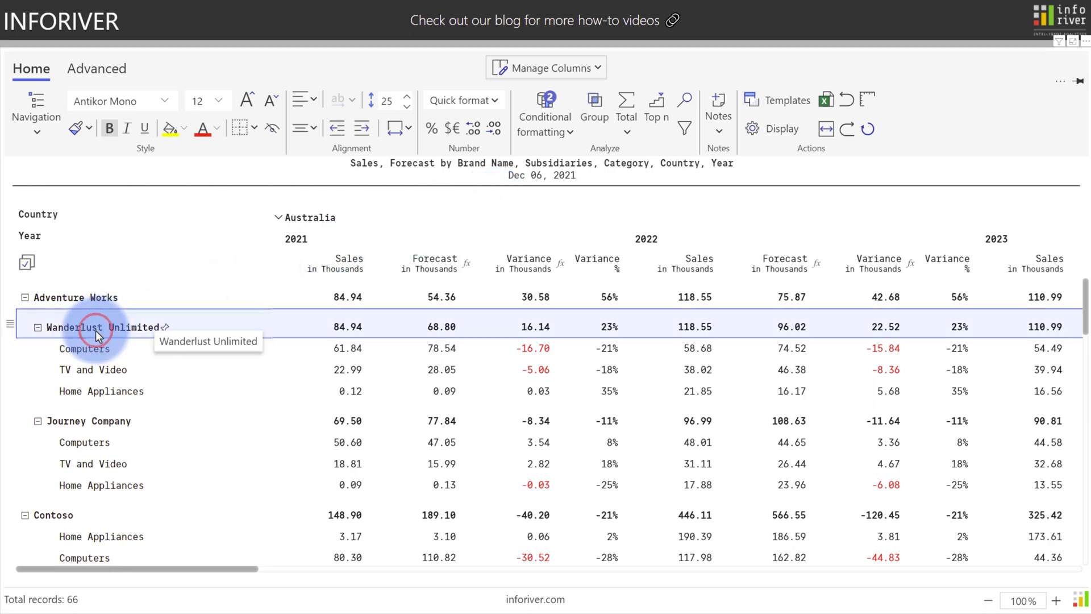
pyautogui.click(167, 128)
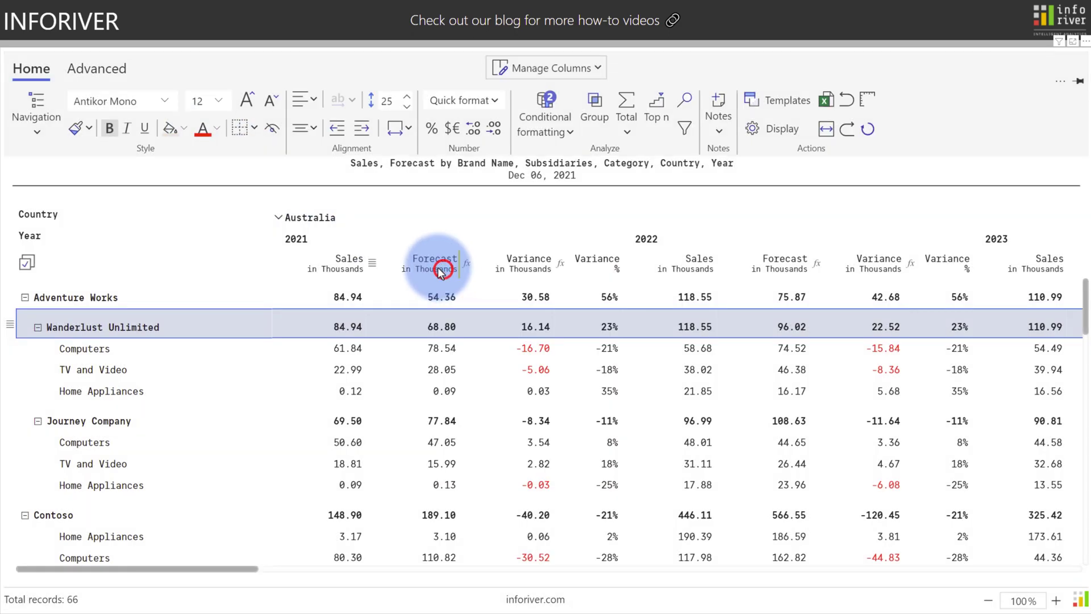
pyautogui.moveTo(75, 128)
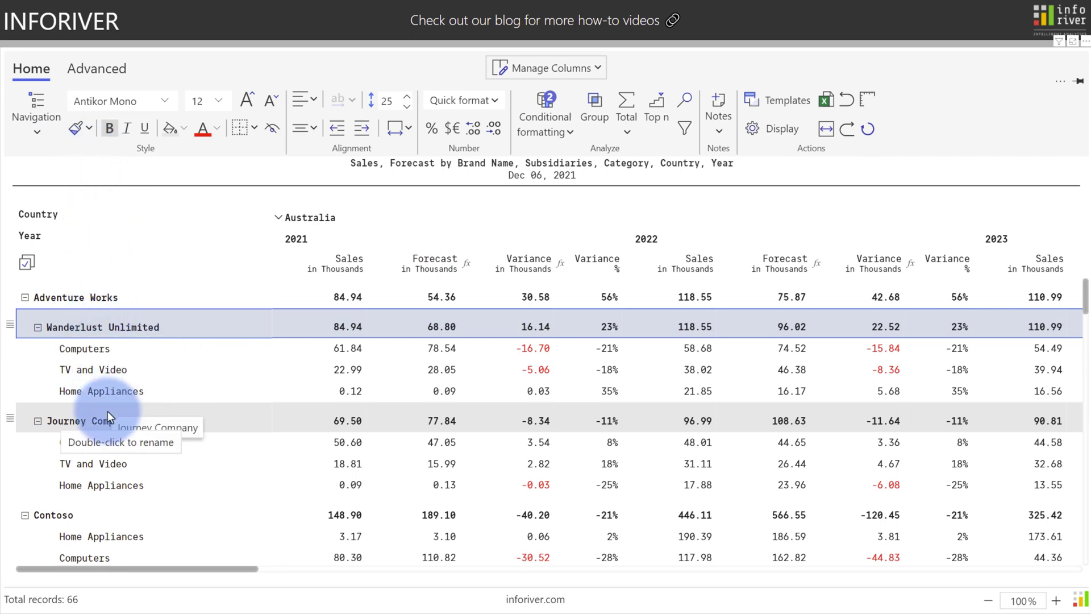
pyautogui.scroll(-3)
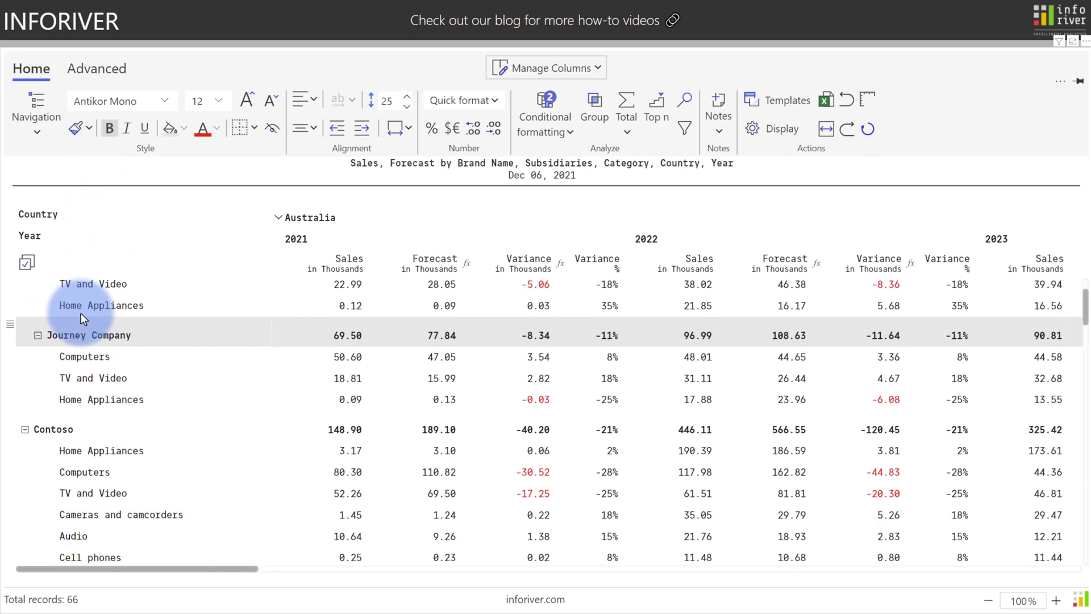
pyautogui.scroll(-3)
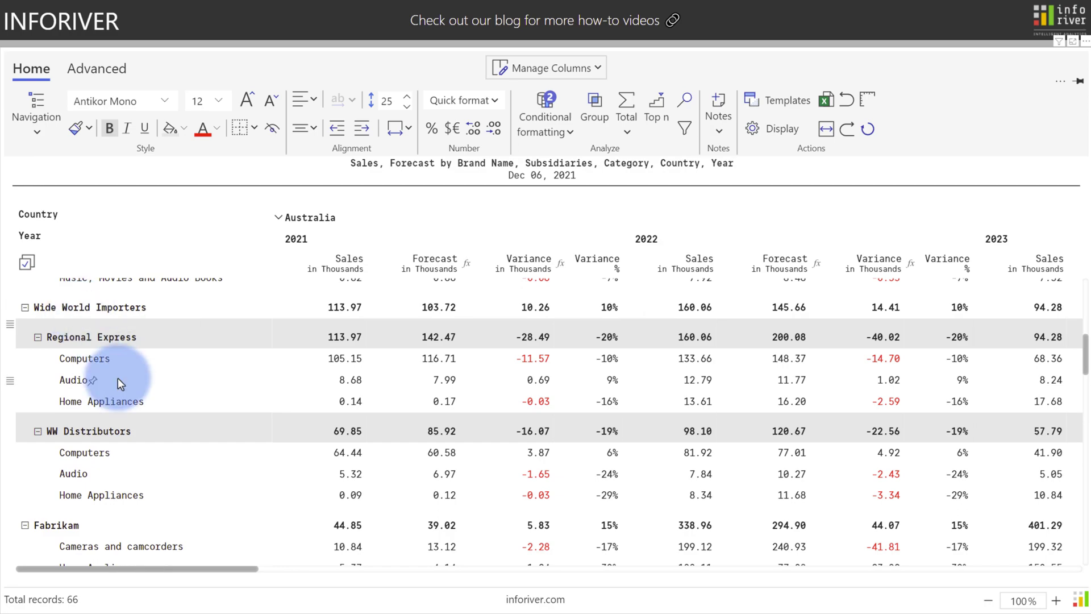
pyautogui.scroll(-3)
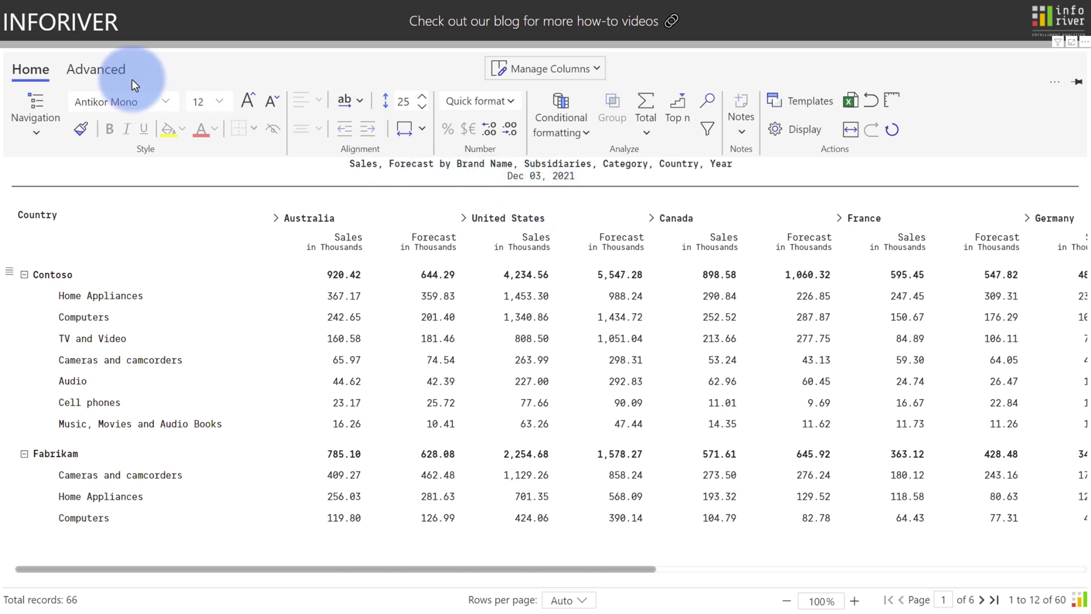
# - Create a 'Variance' visual measure with formula Sales - Forecast, repeated under every country
pyautogui.click(95, 69)
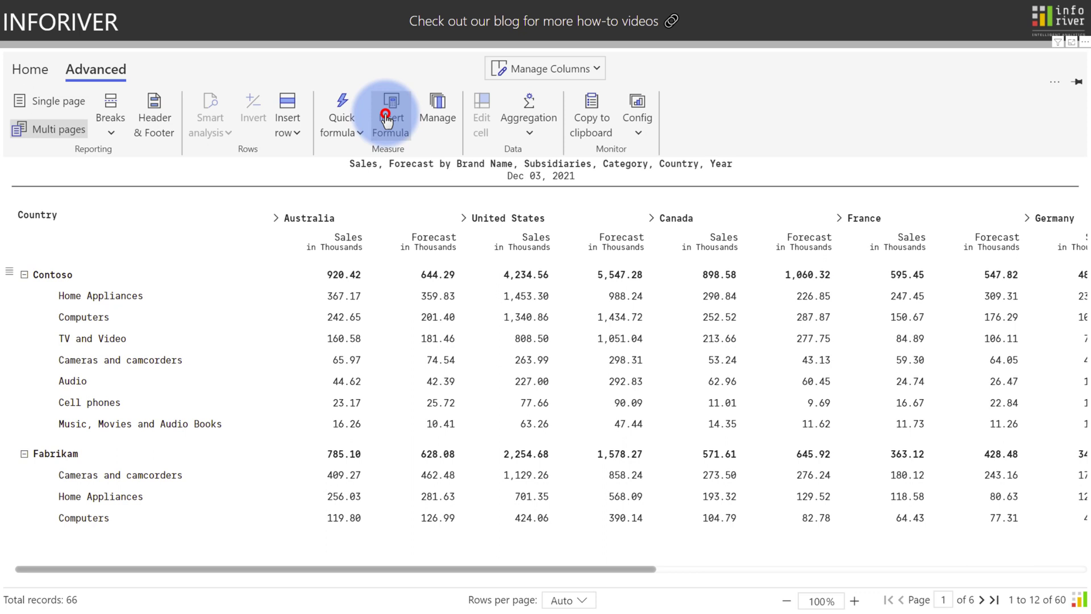
pyautogui.click(390, 115)
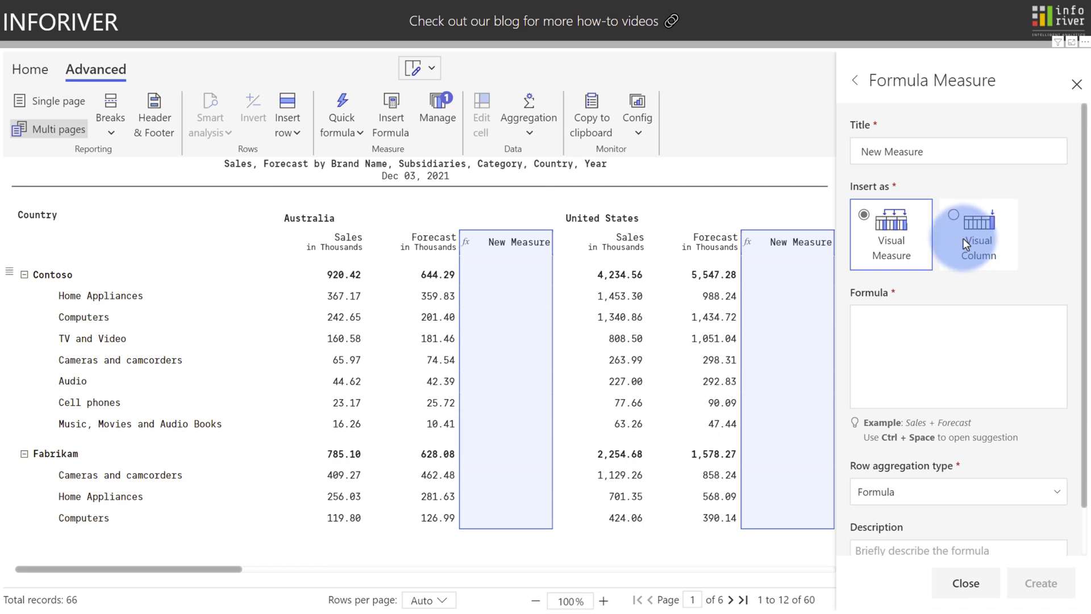
pyautogui.click(892, 233)
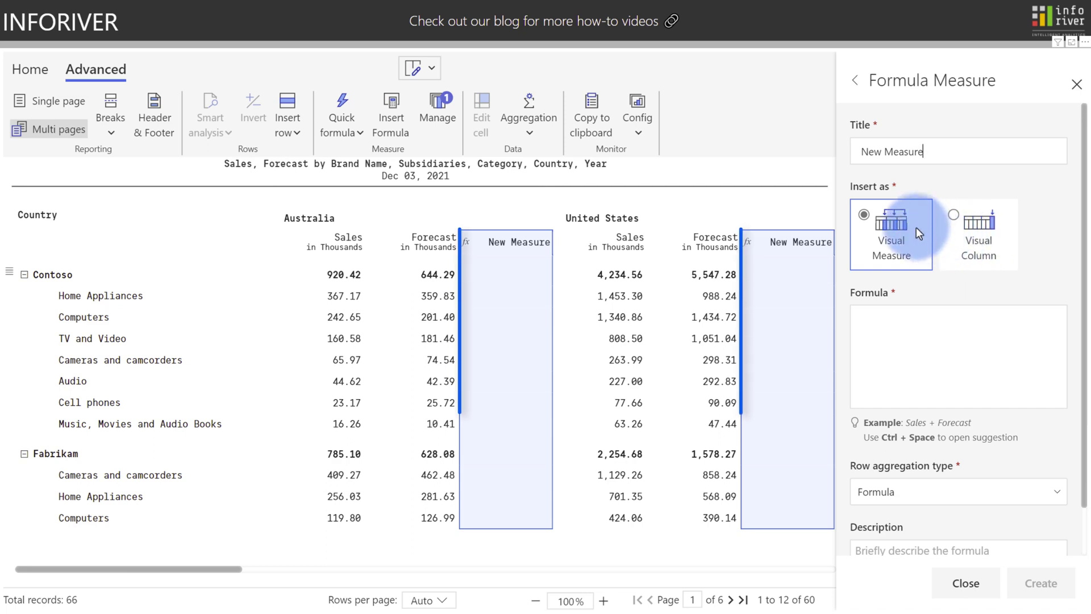
pyautogui.moveTo(955, 239)
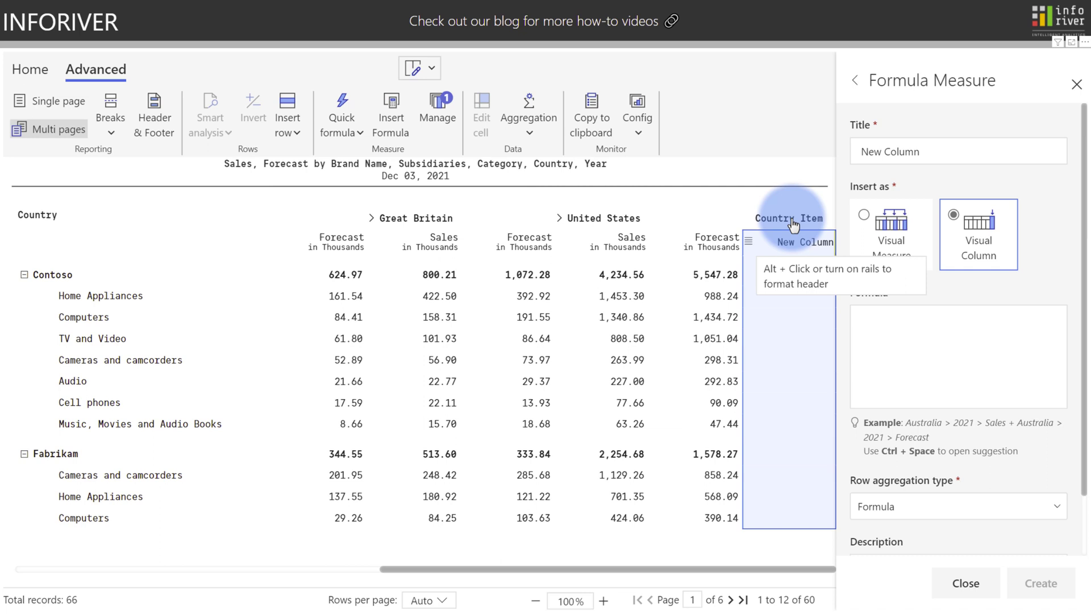
pyautogui.moveTo(788, 257)
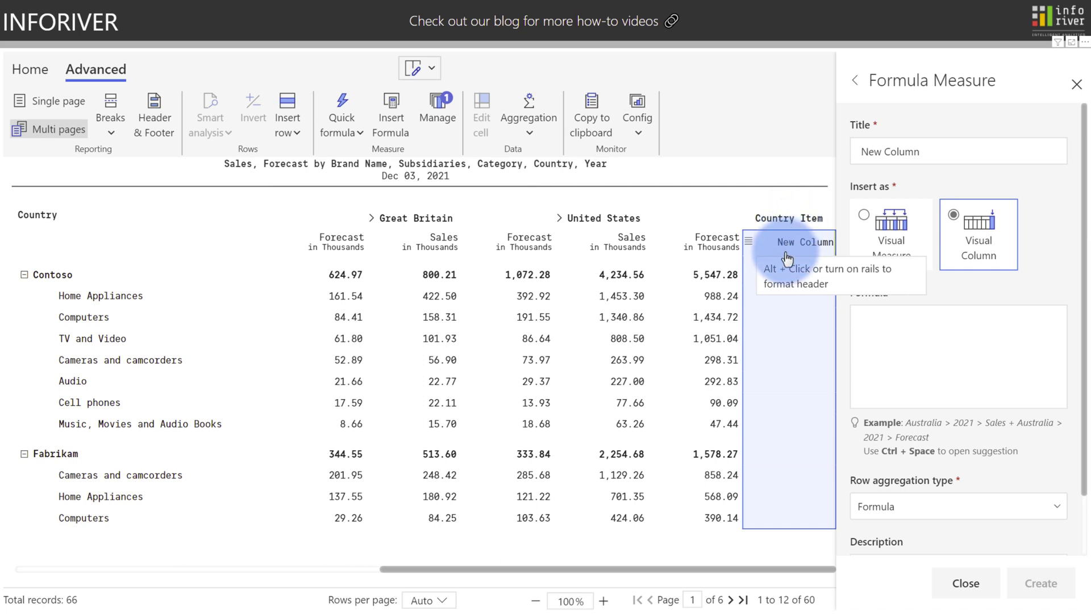
pyautogui.click(863, 214)
pyautogui.write('Variance')
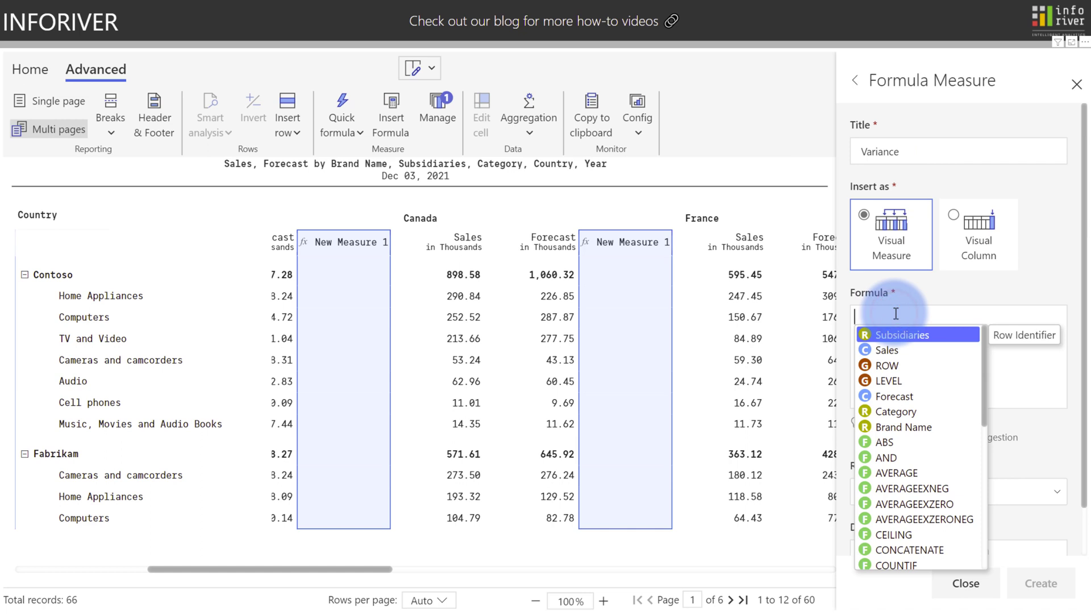
pyautogui.write('Sales - Forecast')
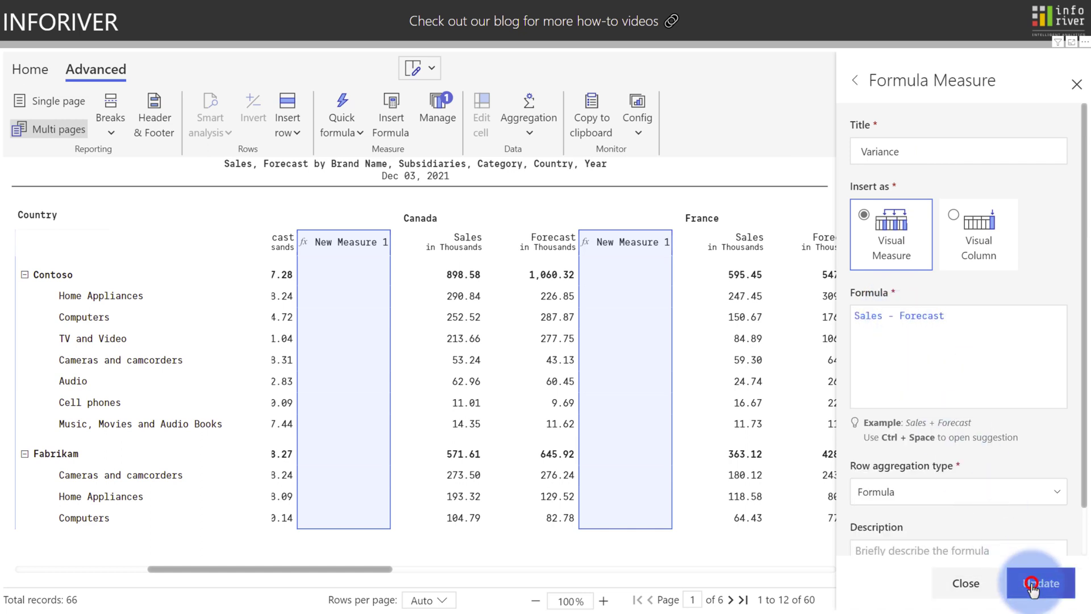
pyautogui.click(1039, 583)
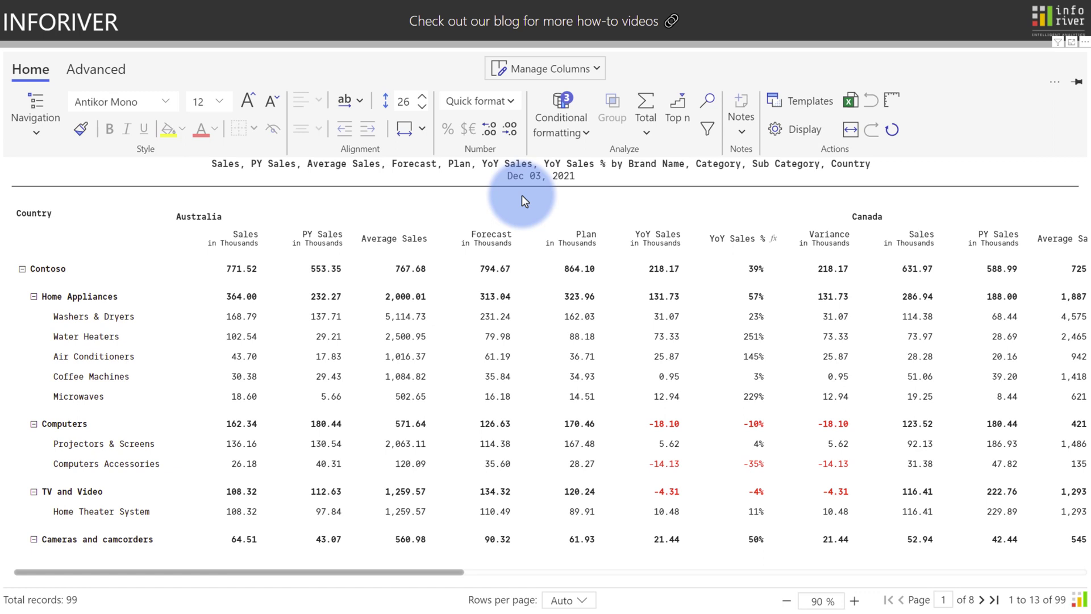
# - Add in-cell data bars to the YoY Sales % column and the Sales column
pyautogui.click(731, 238)
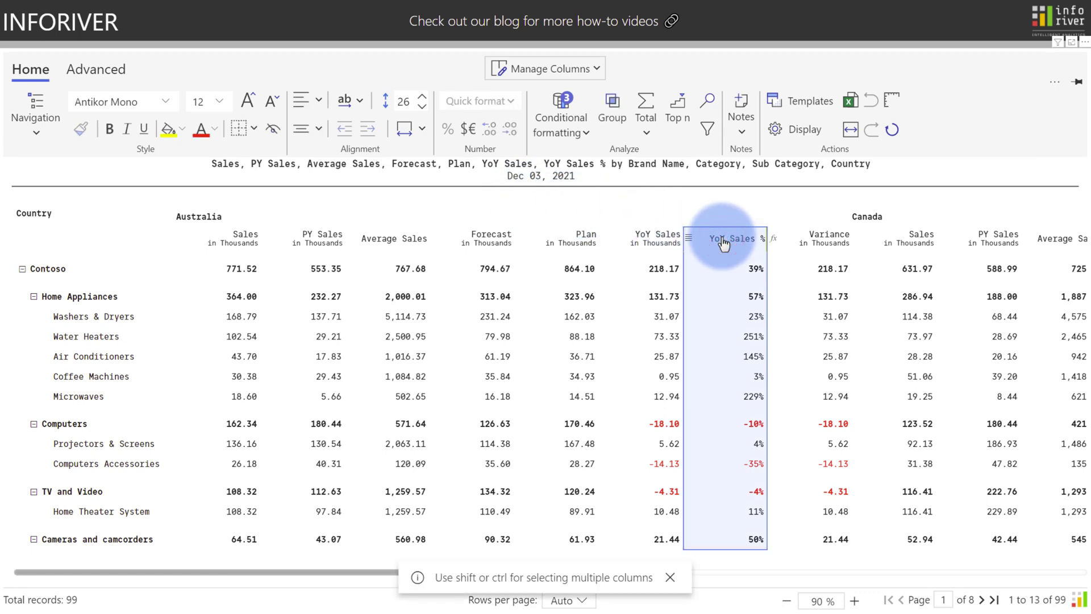
pyautogui.click(560, 111)
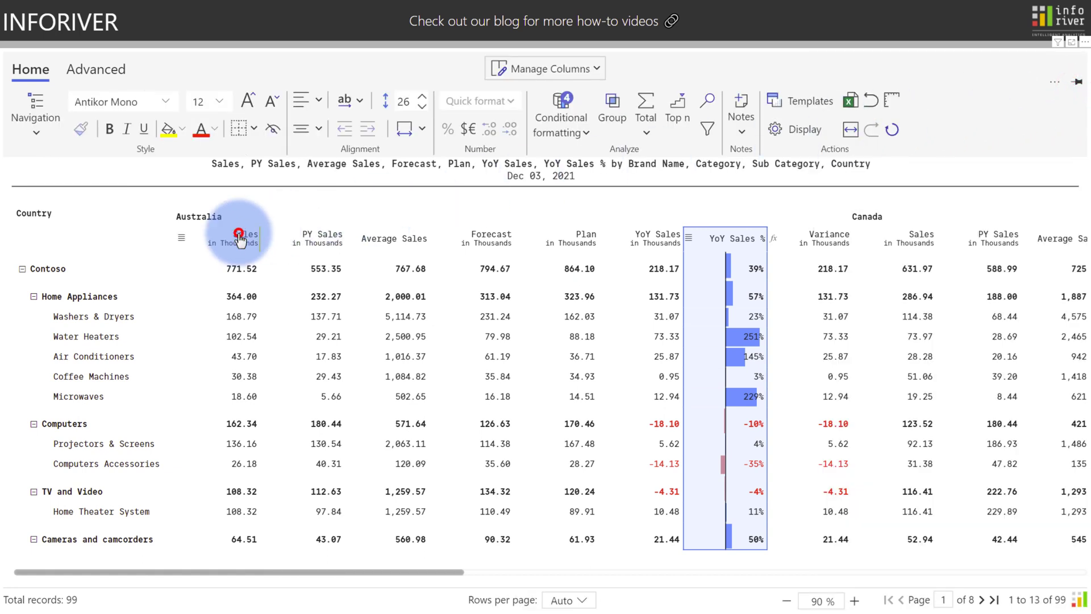
pyautogui.click(560, 114)
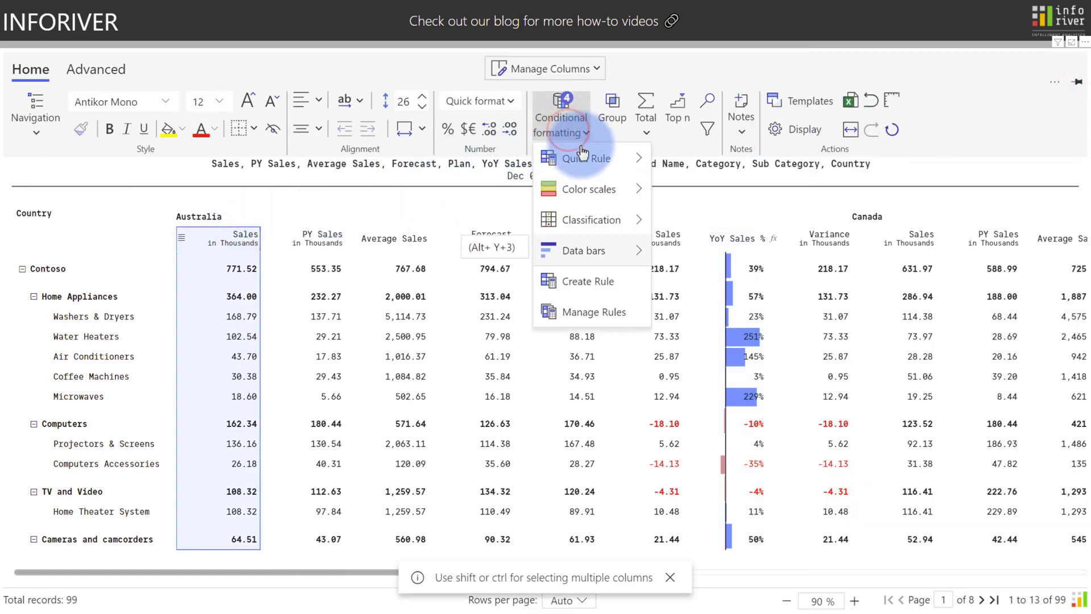
pyautogui.click(584, 251)
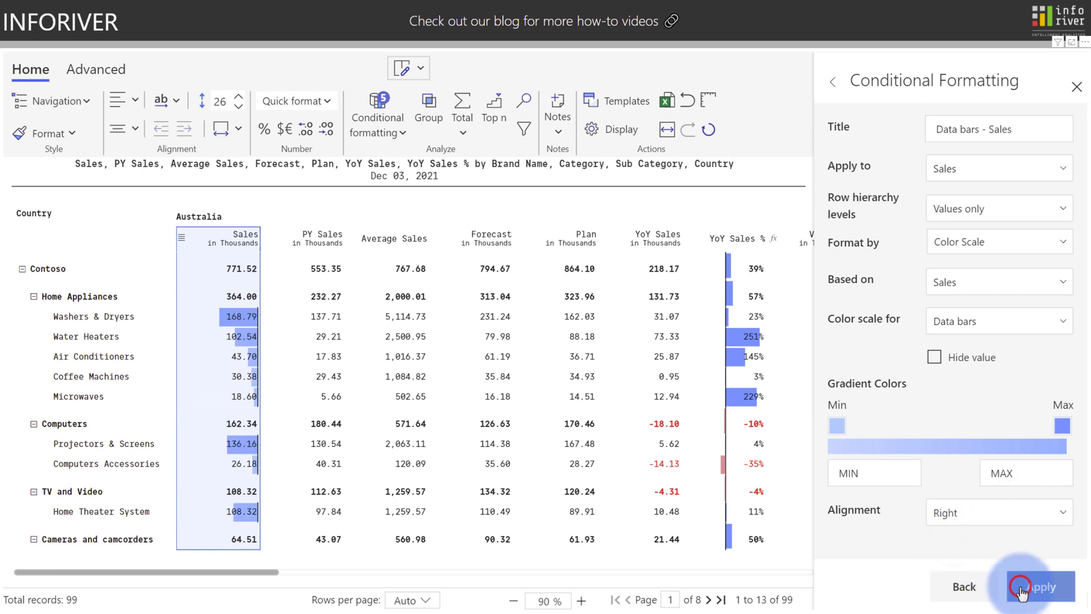
pyautogui.click(1039, 586)
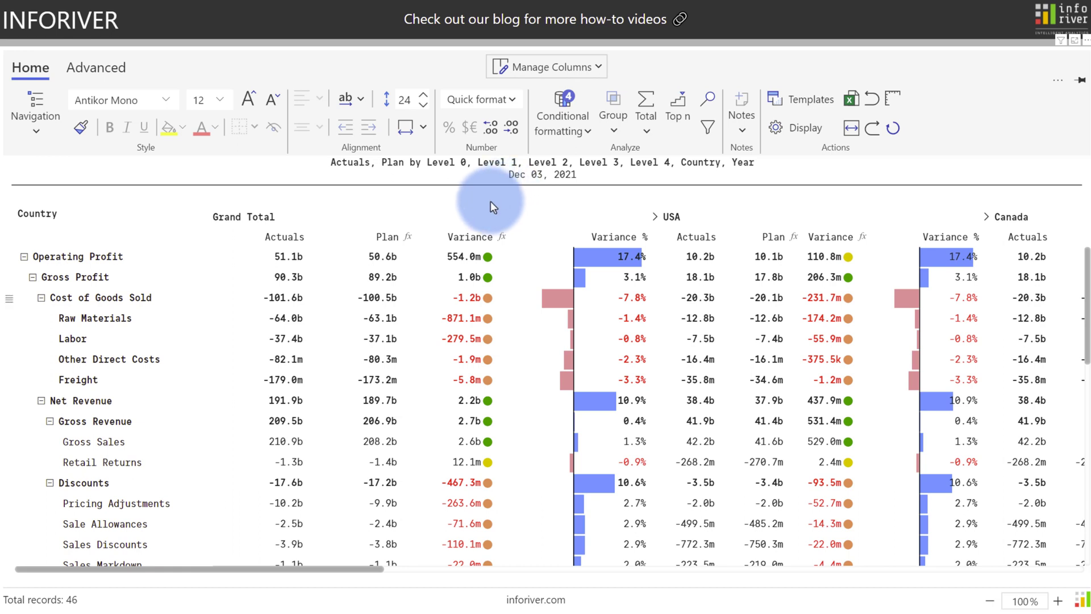
# - Collapse the Discounts row and open the Display settings on the Hierarchy tab
pyautogui.click(82, 483)
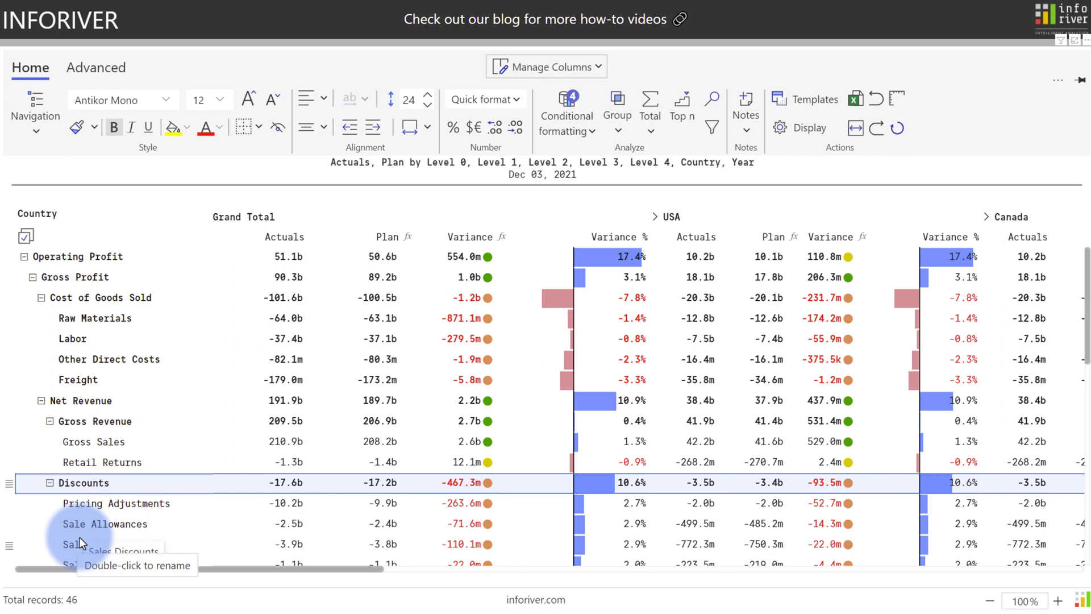
pyautogui.click(9, 483)
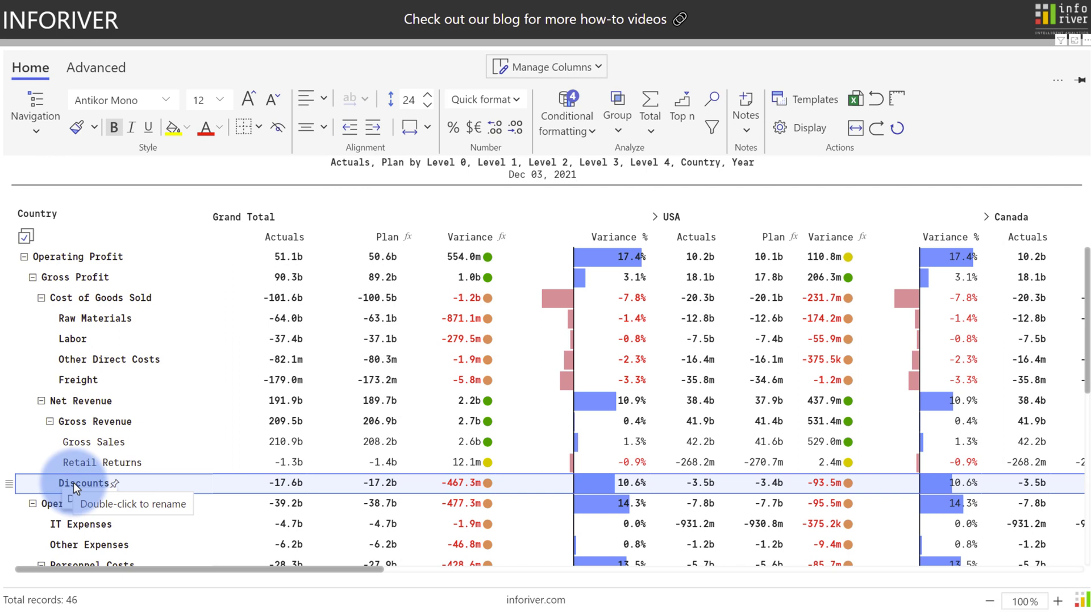
pyautogui.moveTo(263, 483)
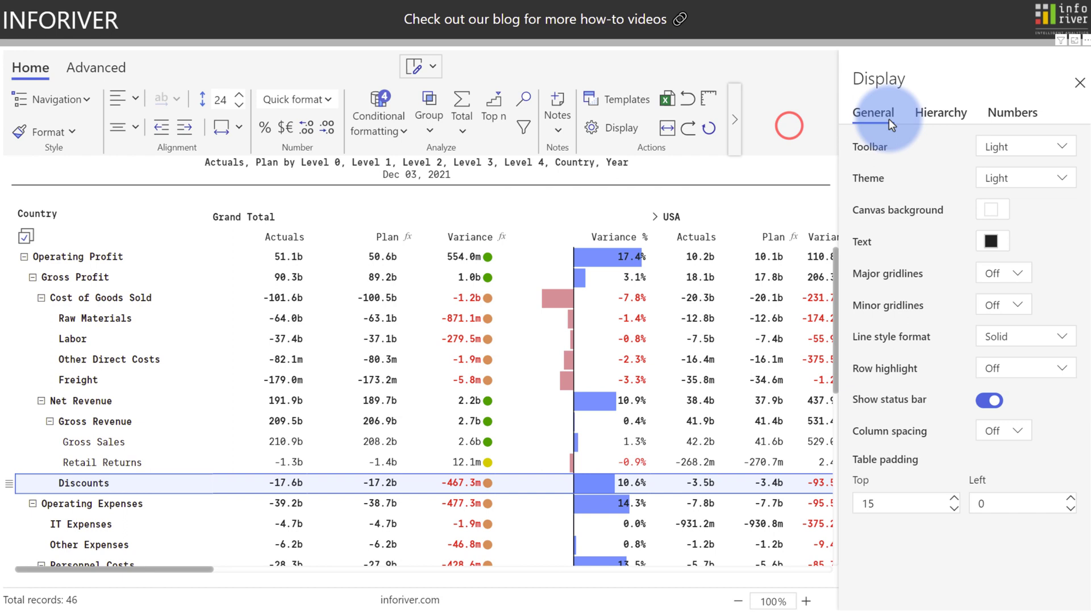
pyautogui.click(941, 112)
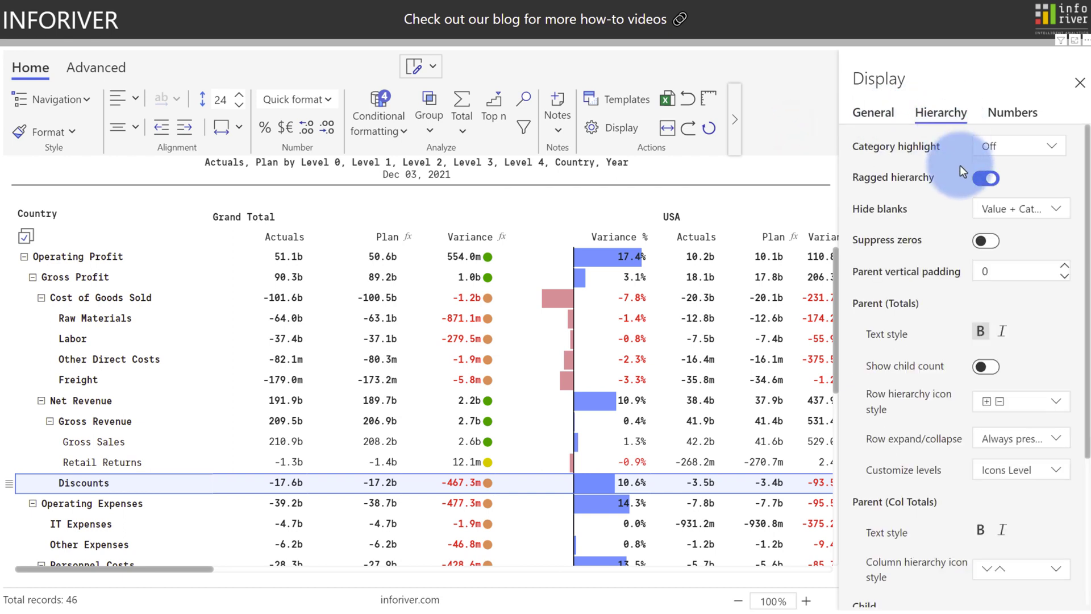
pyautogui.click(1017, 470)
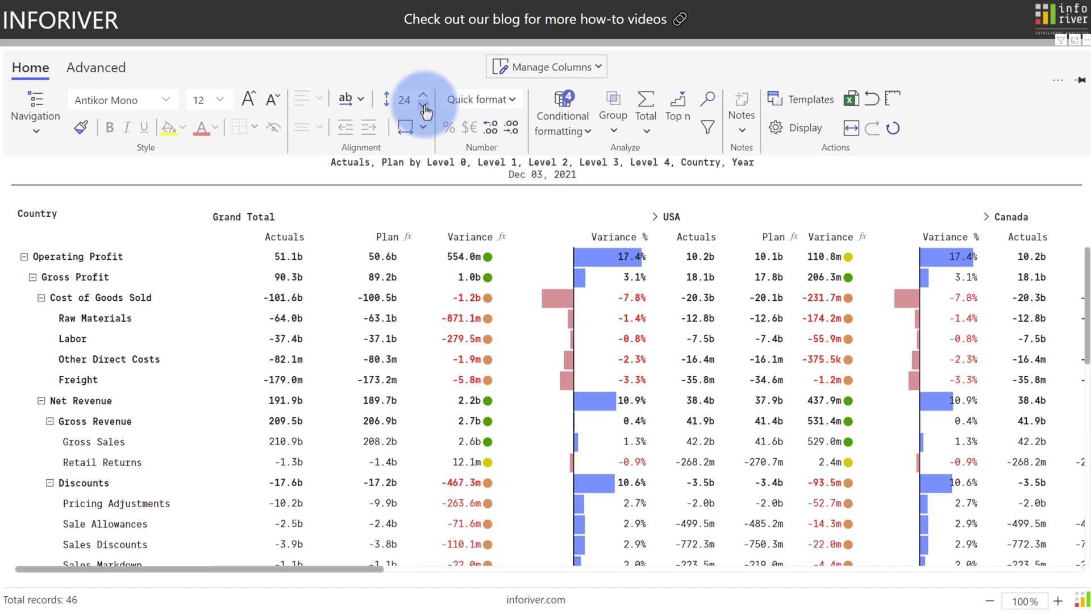
# - Lower the row height to 20 and raise Operating Profit's level to height 30
pyautogui.click(425, 110)
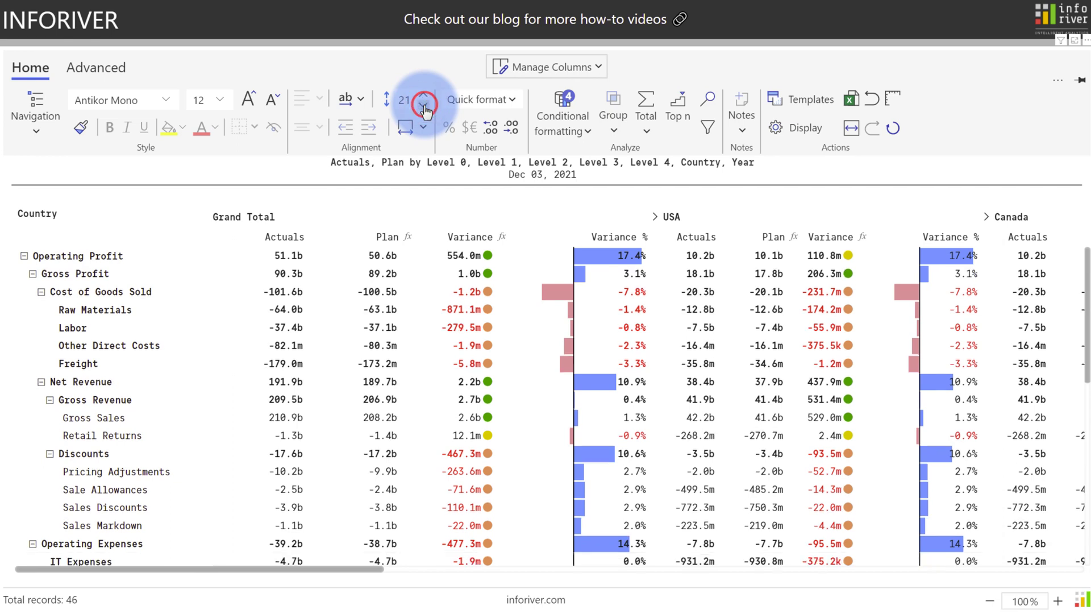
pyautogui.click(424, 115)
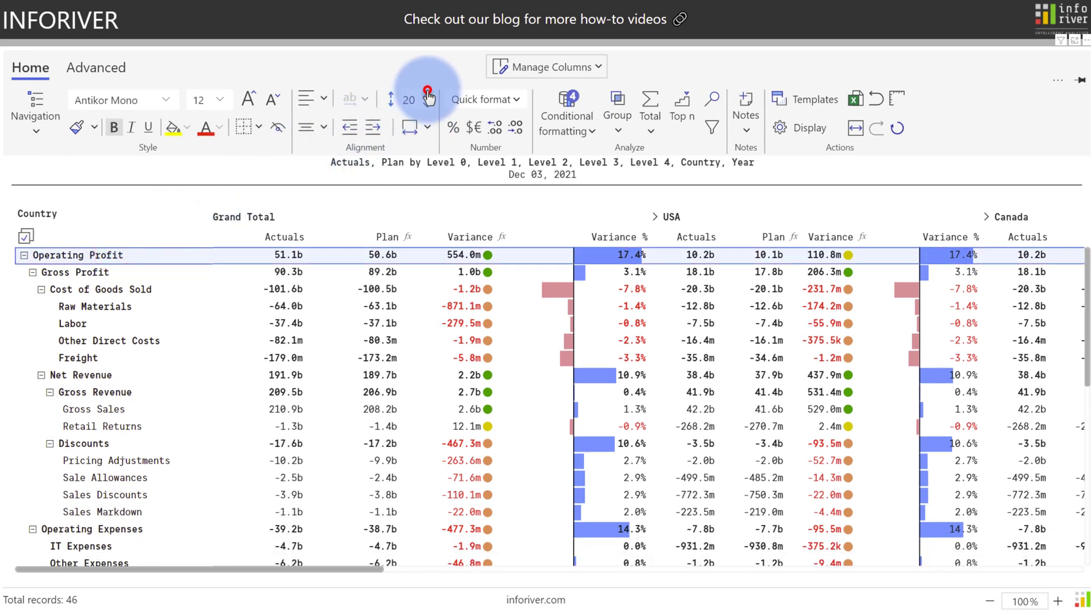
pyautogui.click(425, 93)
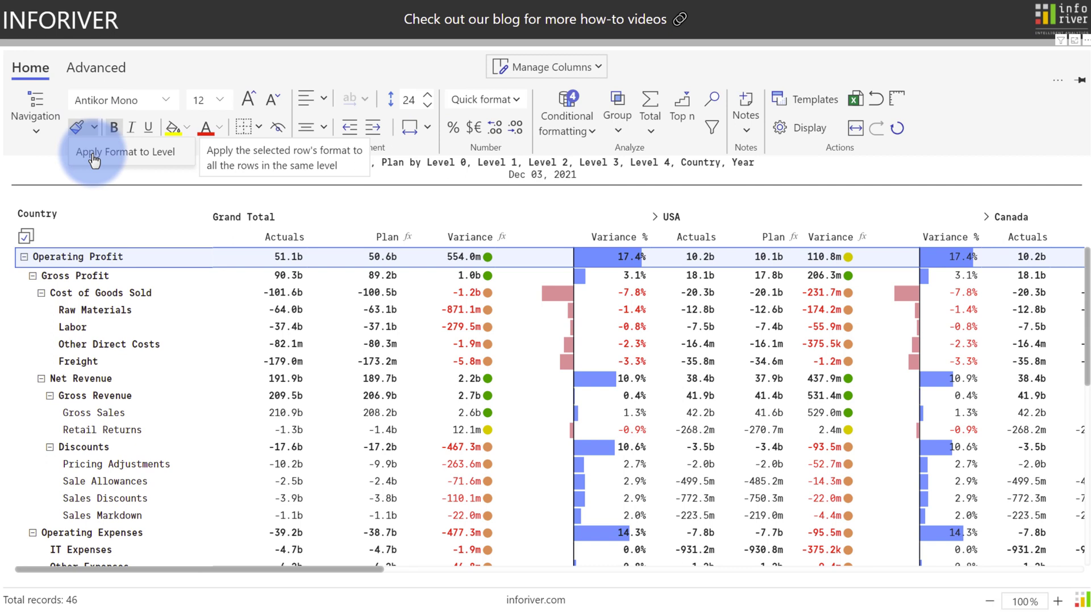
pyautogui.click(78, 126)
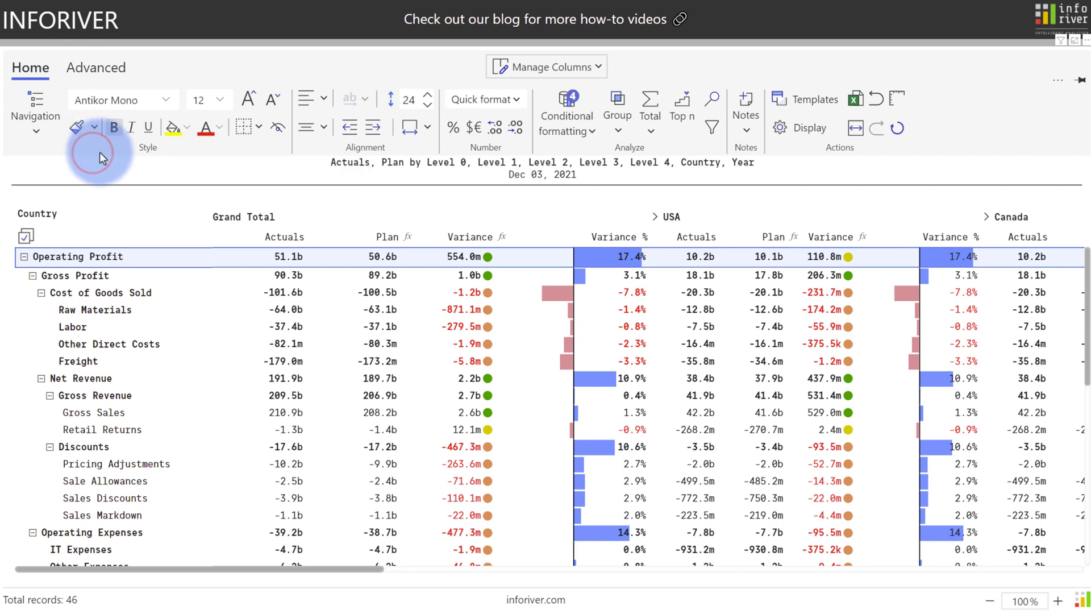
pyautogui.click(897, 97)
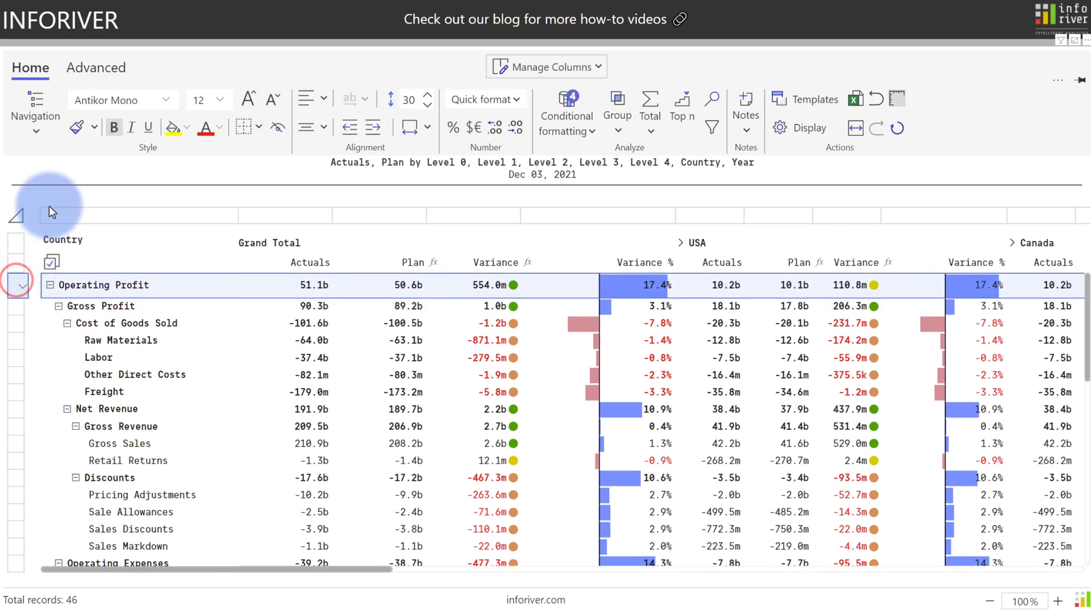
pyautogui.moveTo(74, 127)
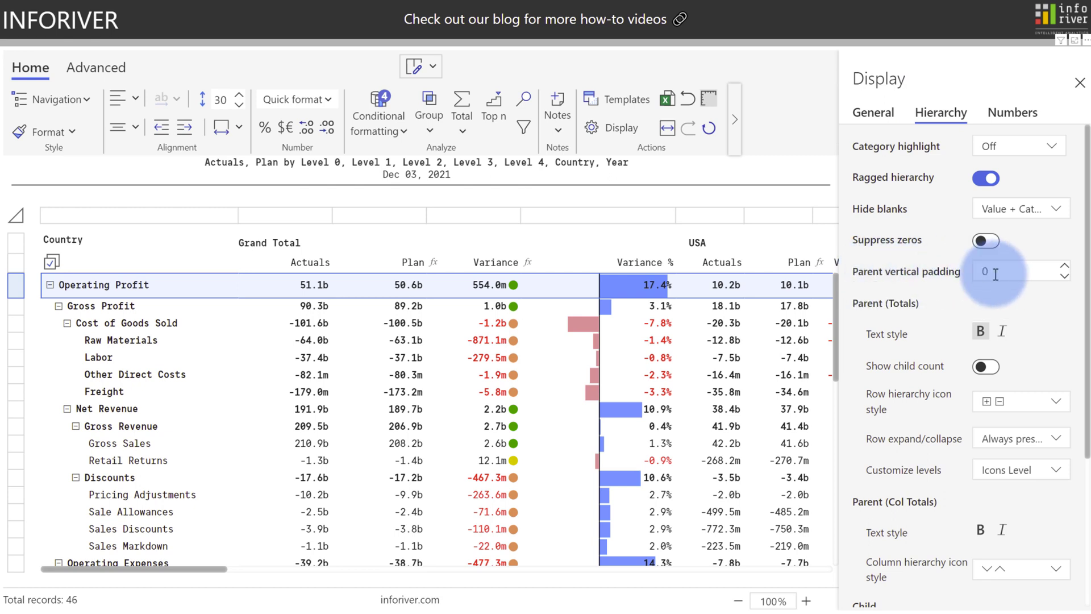
# - Set Parent vertical padding to 10 in the Hierarchy display settings
pyautogui.write('10')
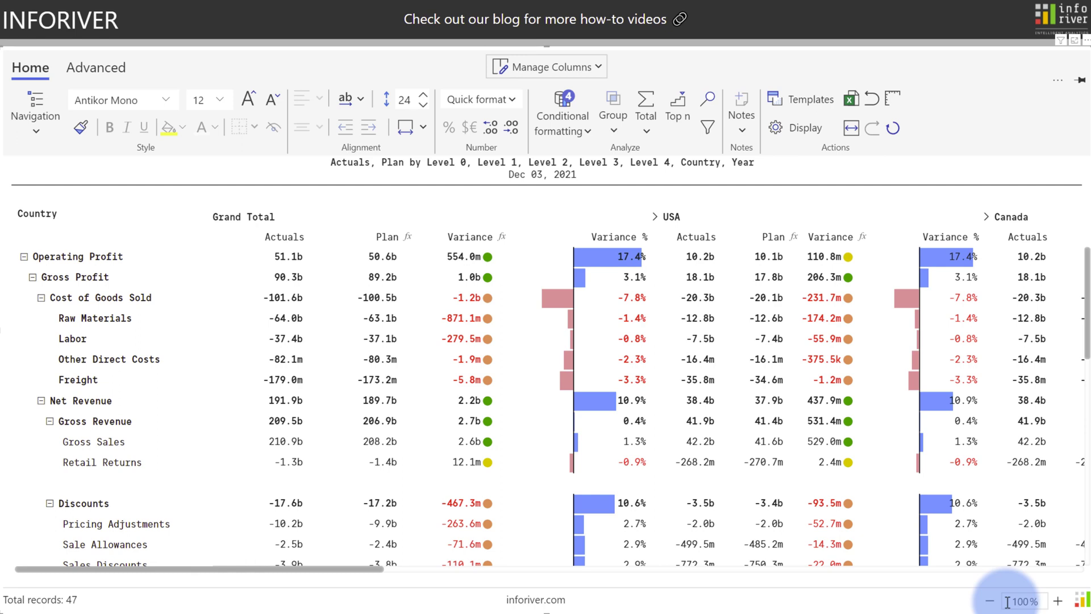
pyautogui.moveTo(1008, 607)
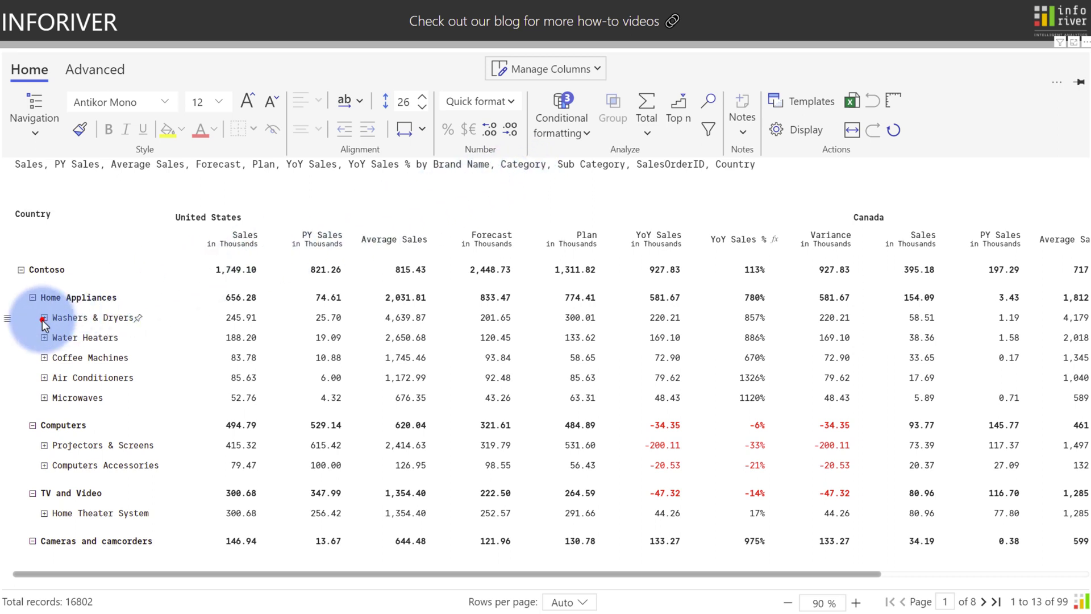
# - Expand Washers & Dryers, then show the Hierarchy tab of the Display pane
pyautogui.click(44, 318)
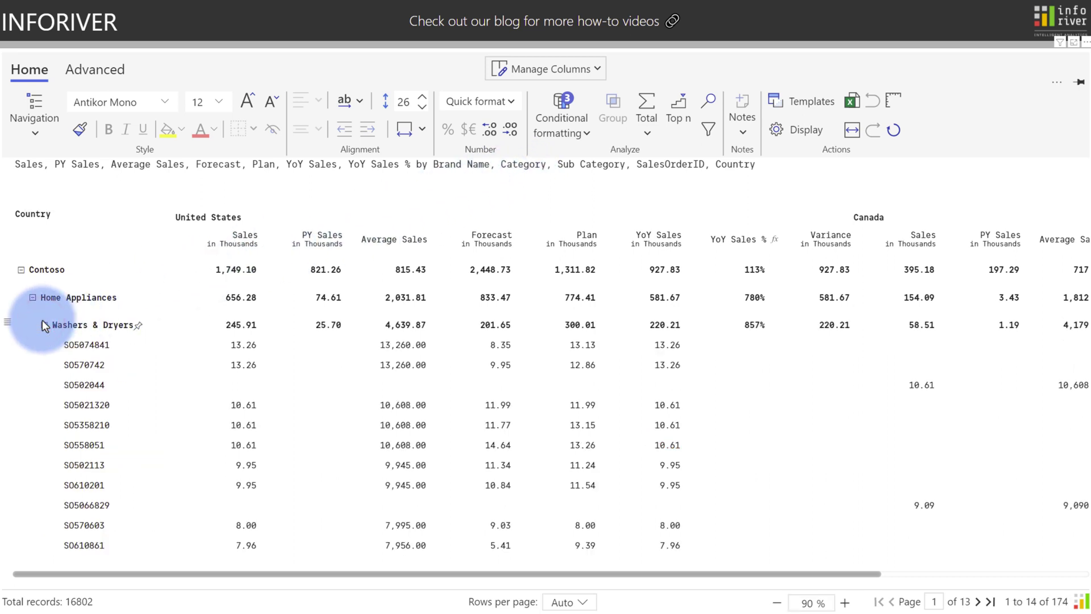
pyautogui.click(95, 68)
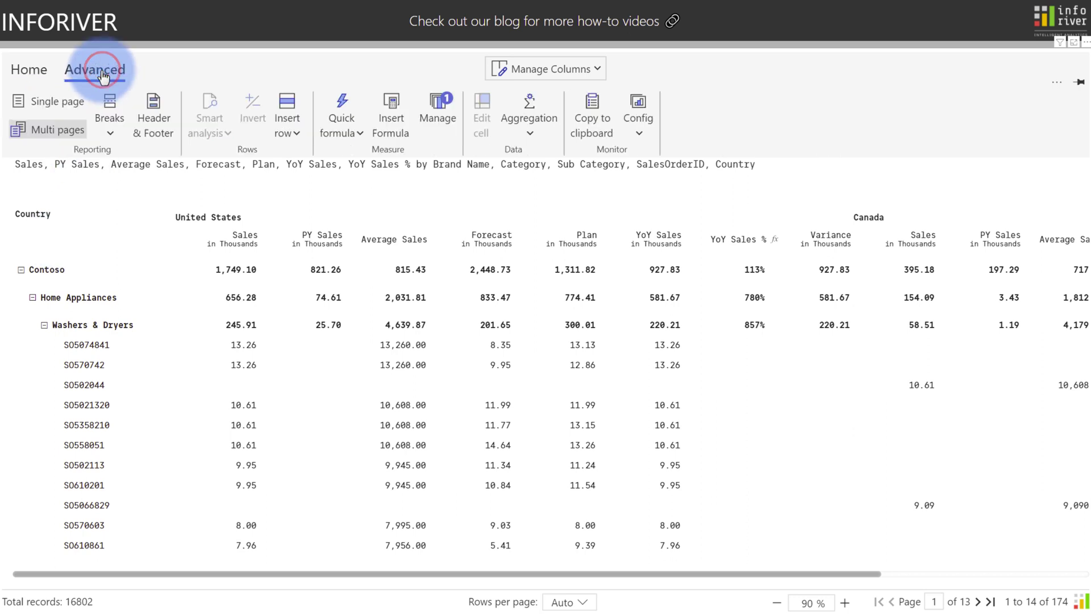
pyautogui.click(528, 111)
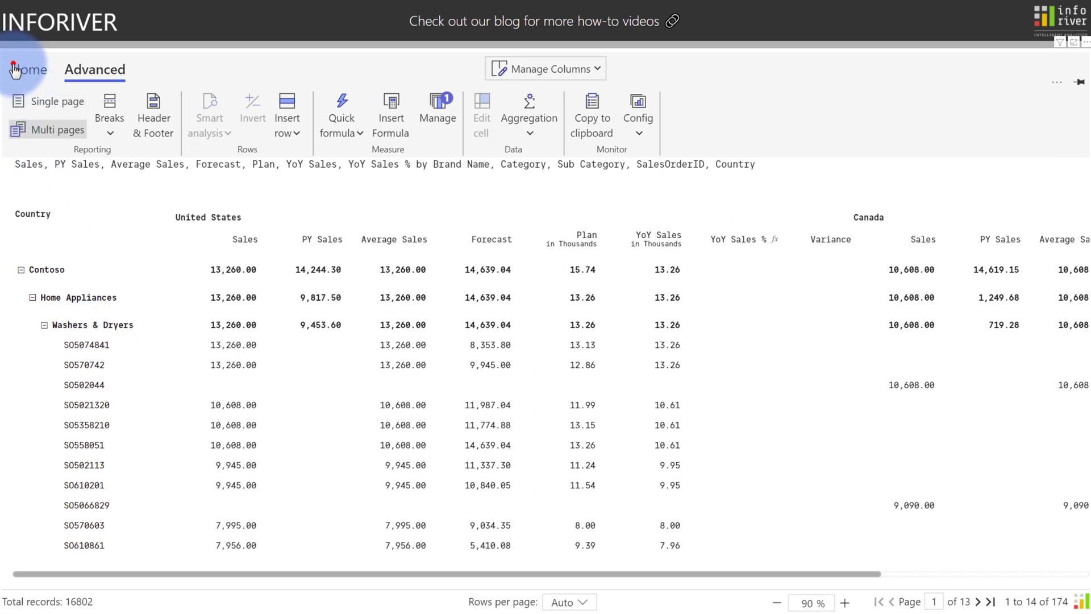
pyautogui.click(30, 69)
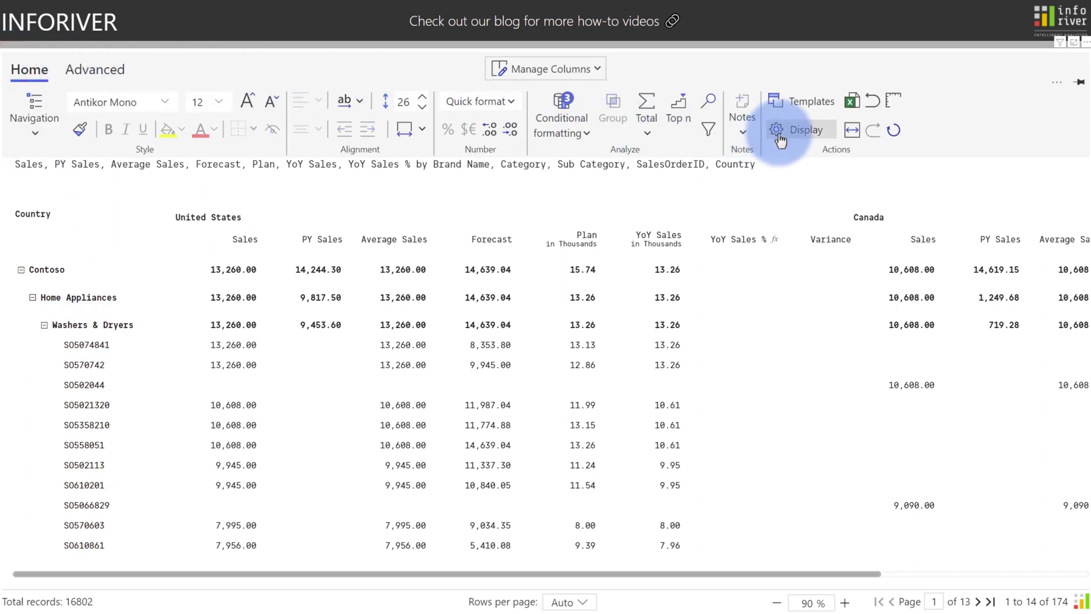
pyautogui.click(800, 130)
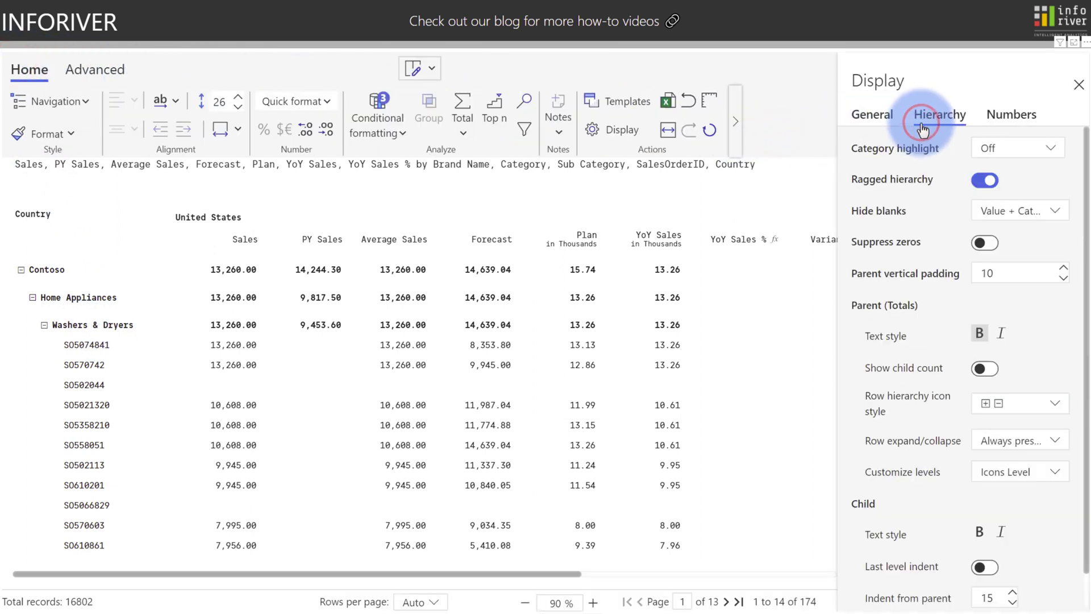
pyautogui.click(1017, 471)
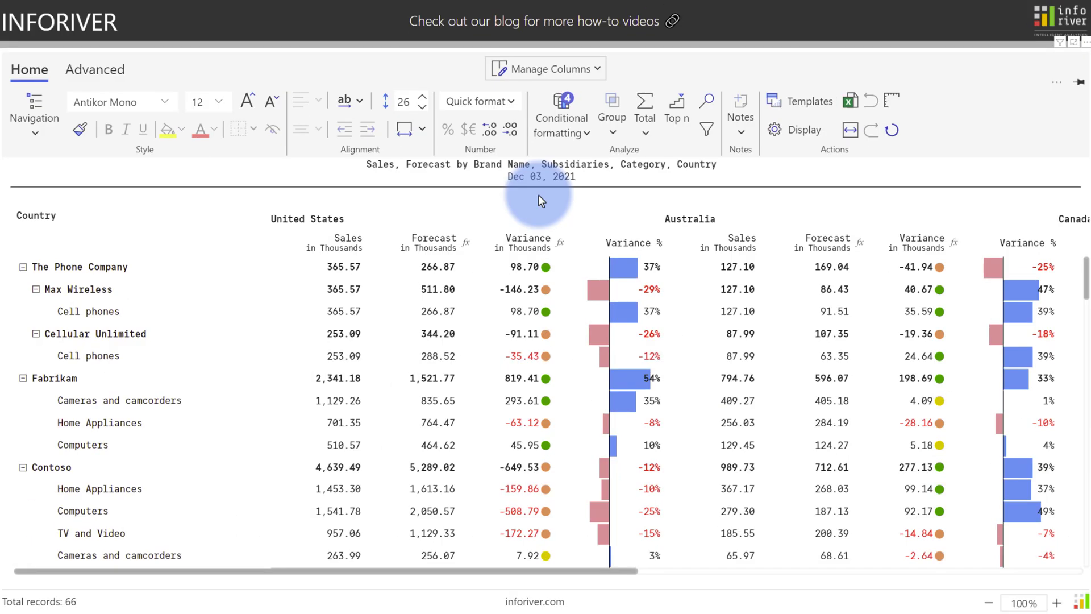
pyautogui.moveTo(896, 101)
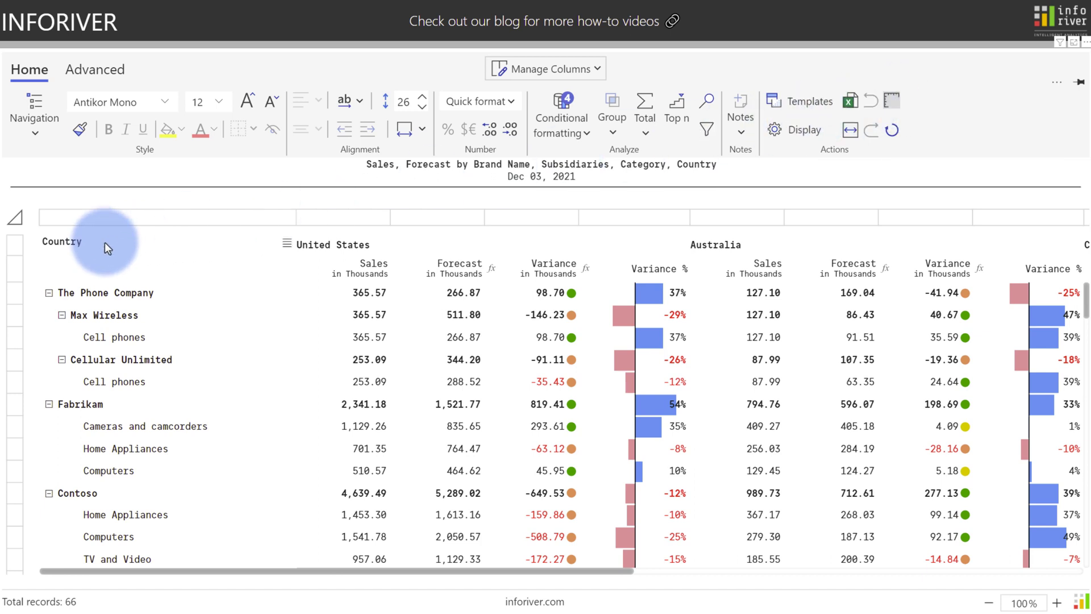
# - Select the Country header cell and bring up the column management options
pyautogui.click(63, 242)
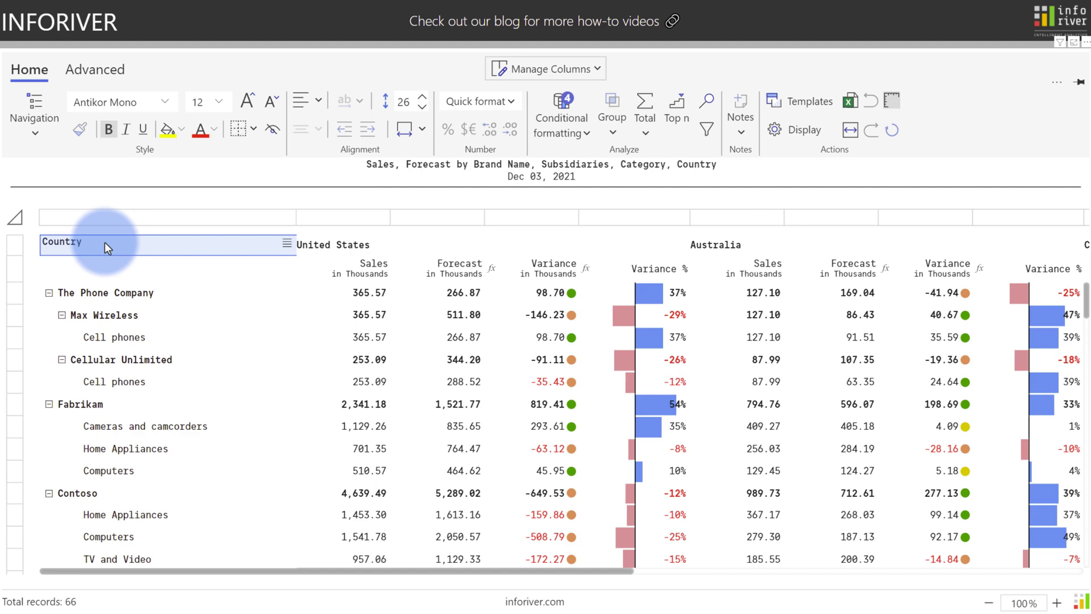
pyautogui.click(143, 130)
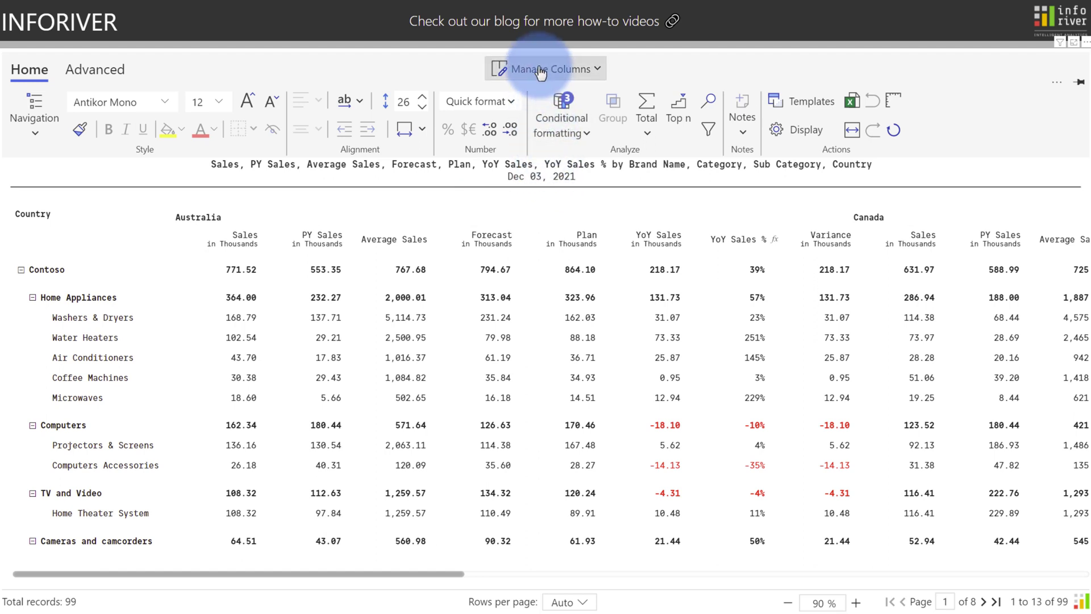
pyautogui.click(544, 68)
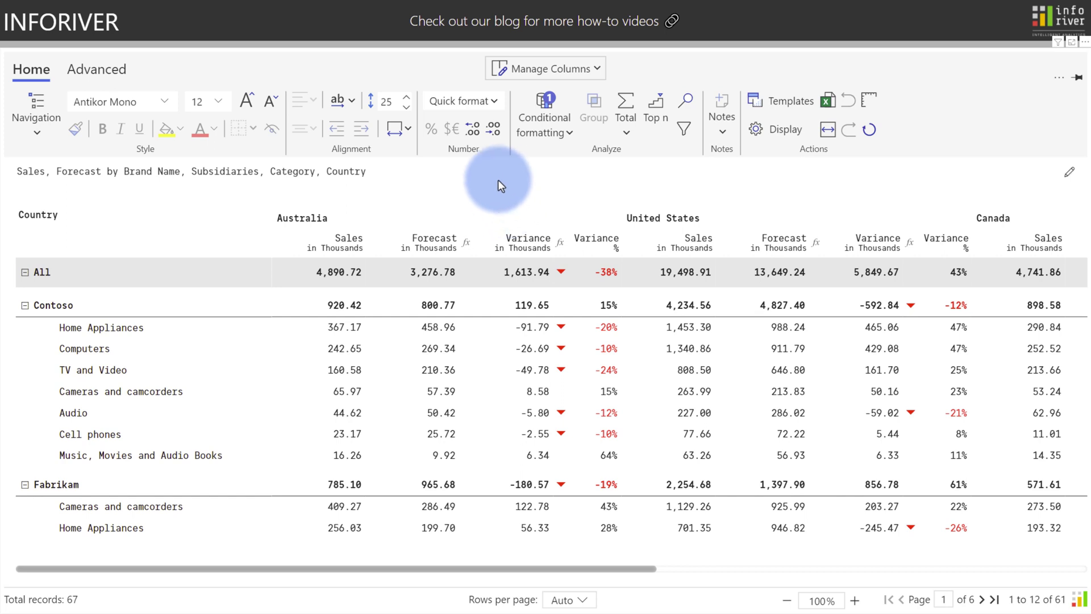
pyautogui.moveTo(846, 174)
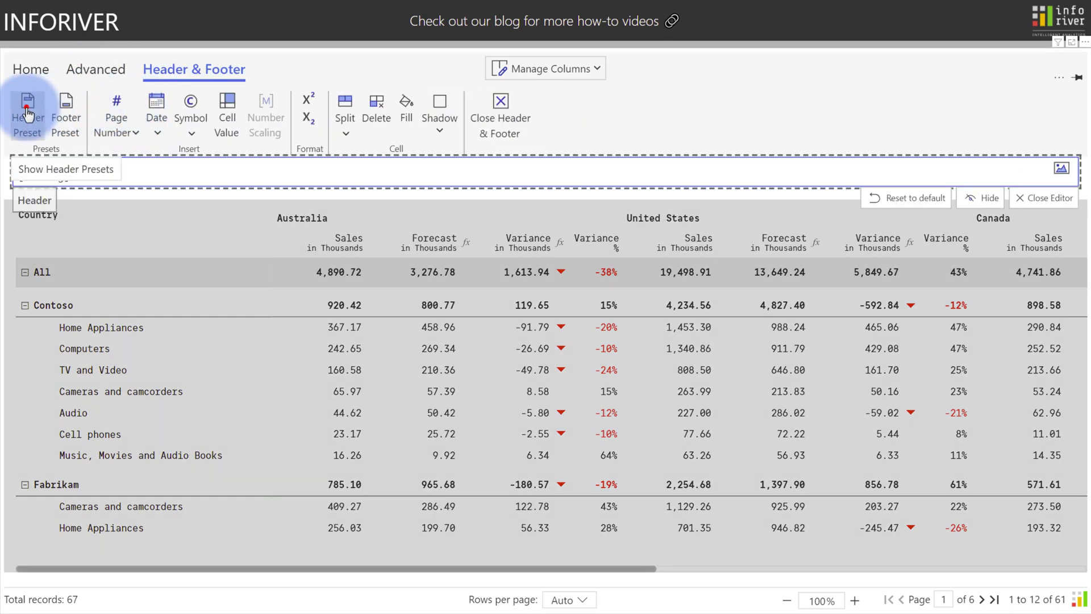
# - Apply the KPI header preset with logo and select the Forecast KPI cell
pyautogui.click(26, 114)
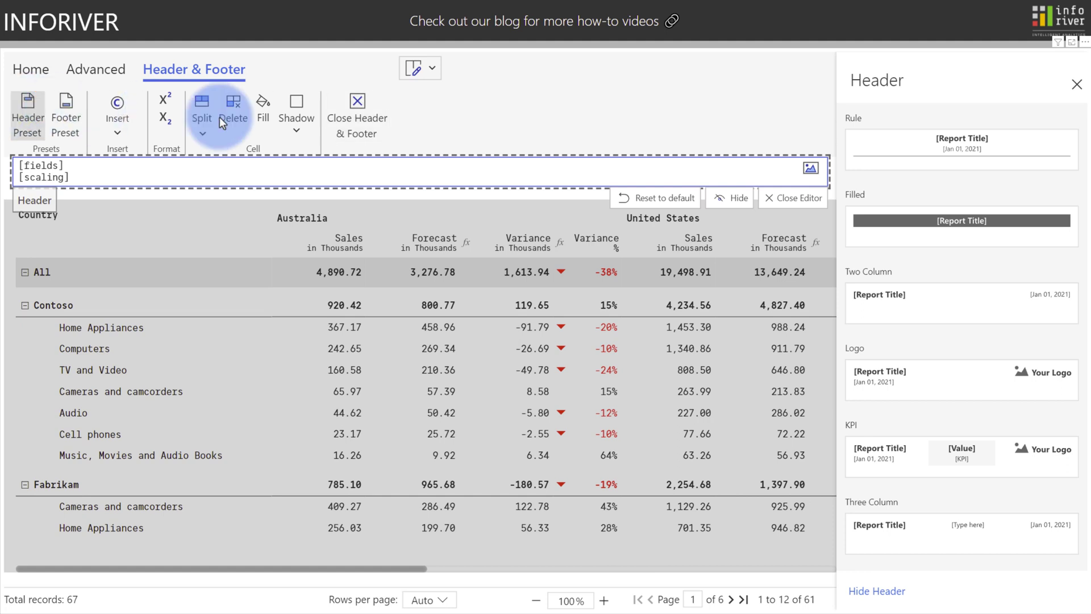
pyautogui.moveTo(1026, 355)
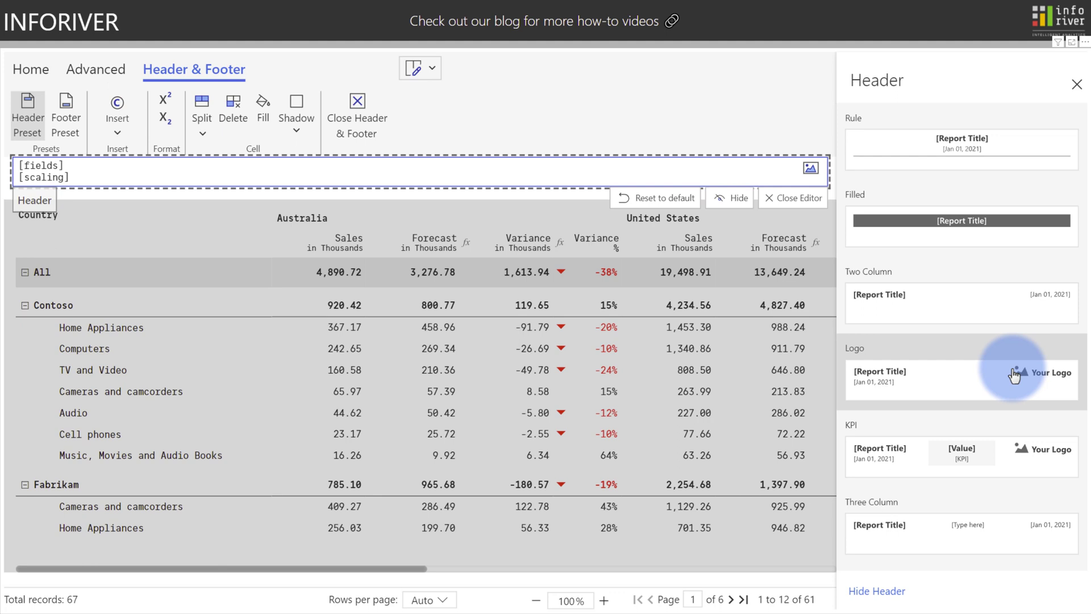
pyautogui.moveTo(901, 449)
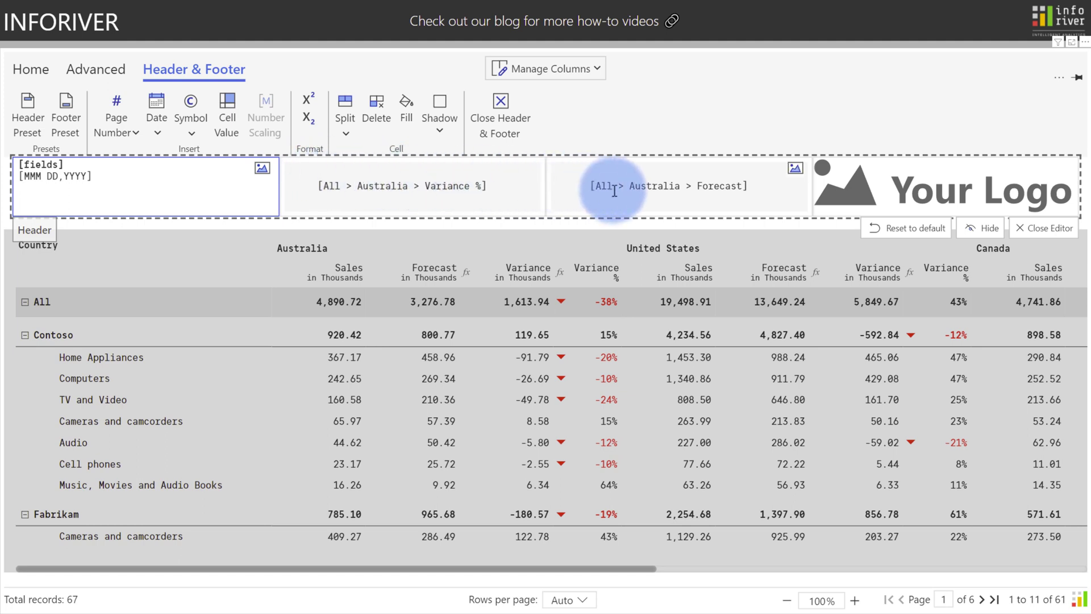
pyautogui.click(1042, 227)
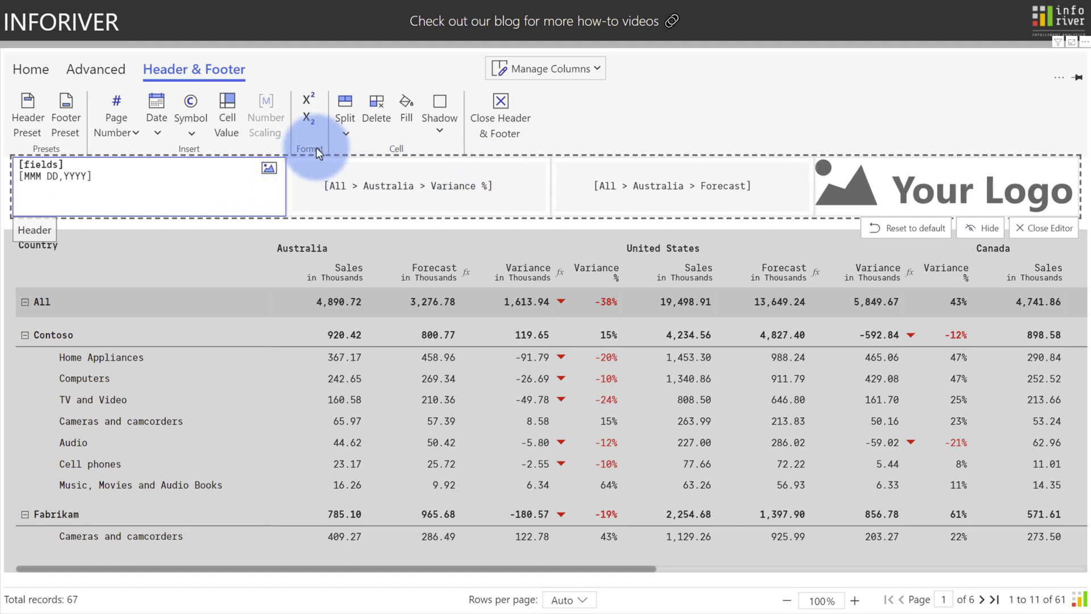
# - Add a second header line holding Contoso's Australia Sales cell value
pyautogui.click(344, 112)
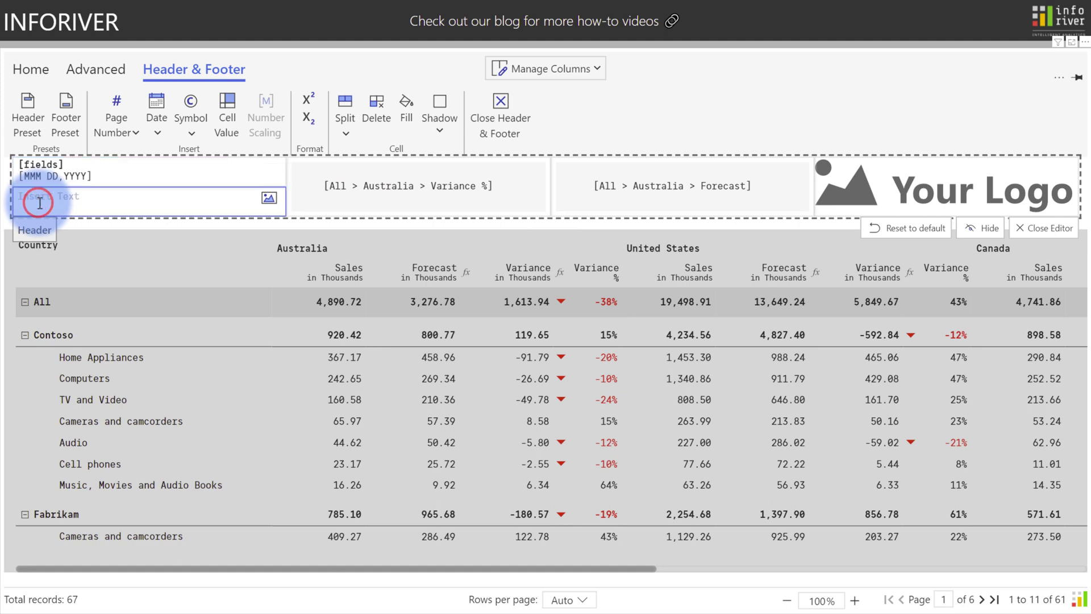
pyautogui.moveTo(117, 116)
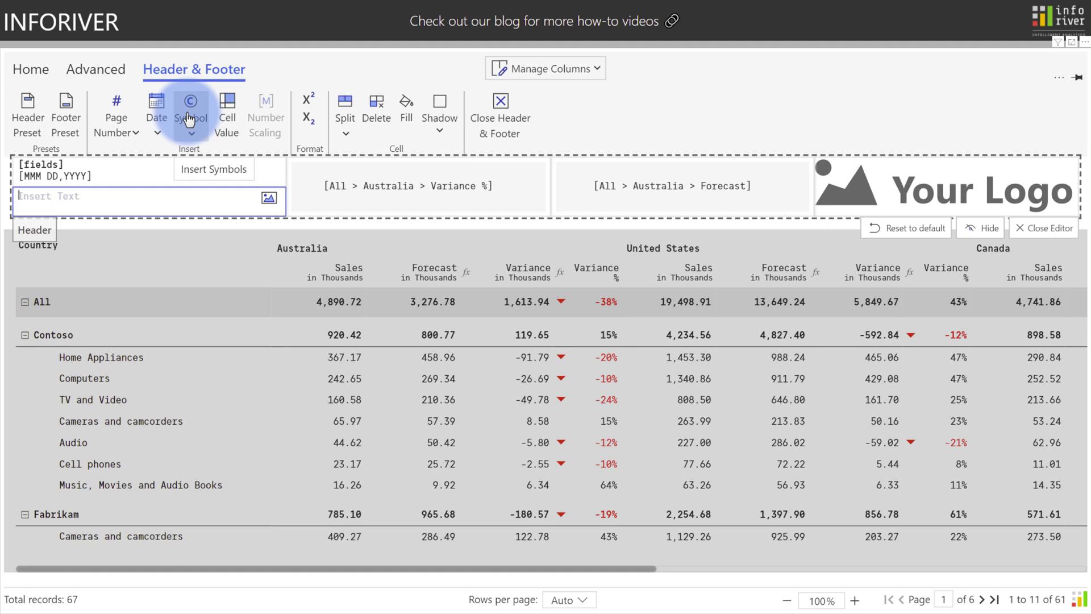
pyautogui.moveTo(227, 111)
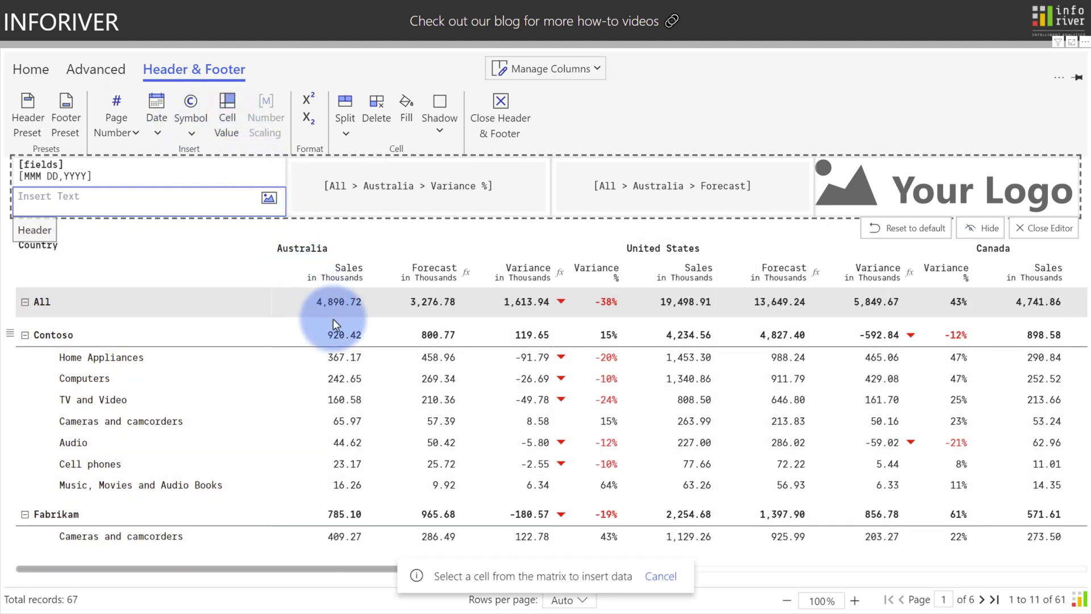
pyautogui.click(332, 334)
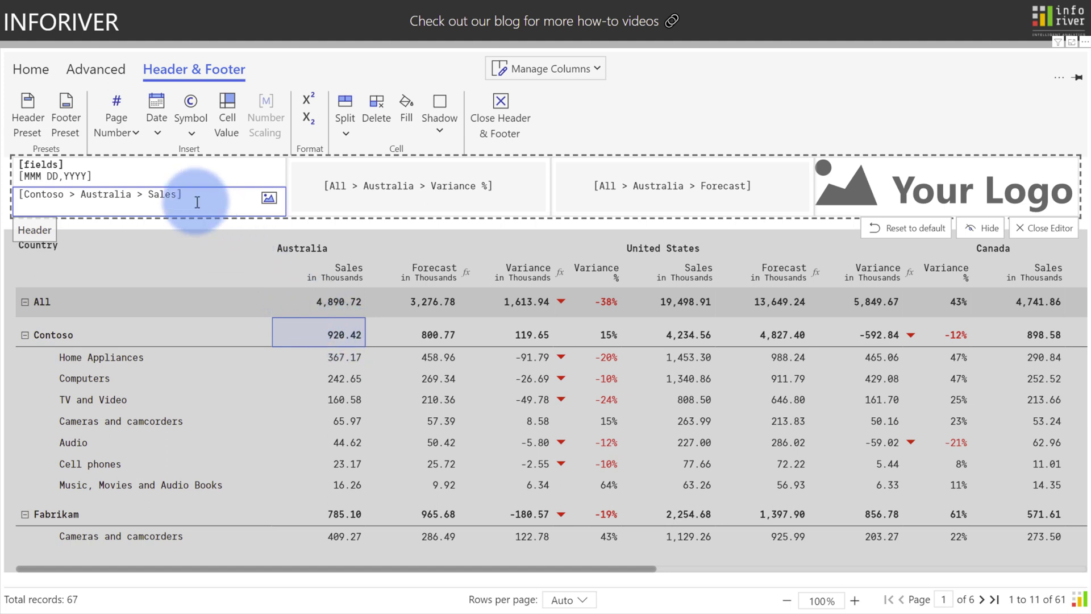
pyautogui.moveTo(309, 106)
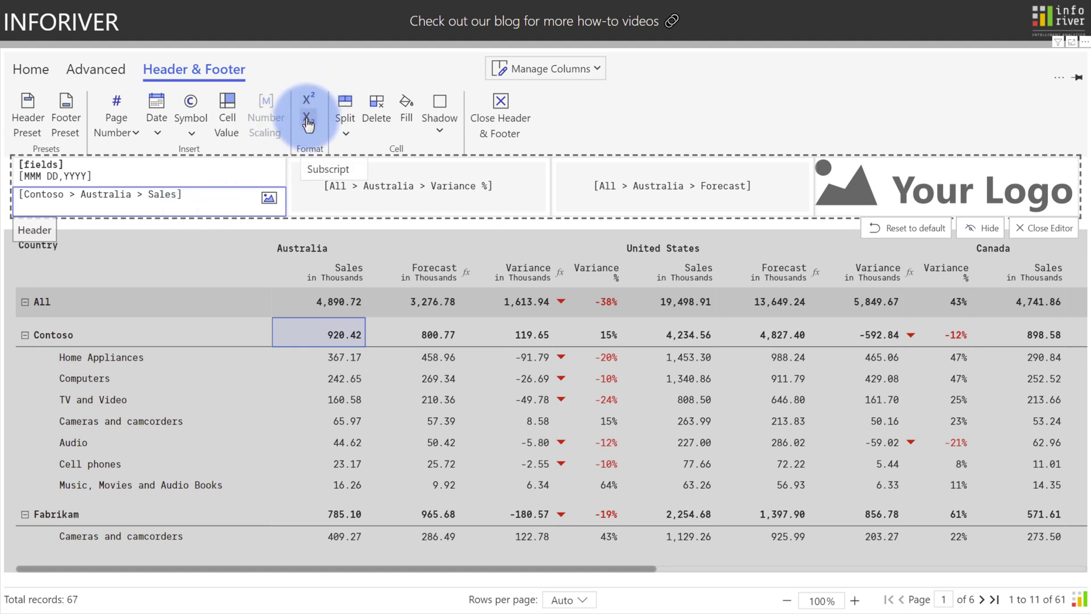
pyautogui.moveTo(439, 111)
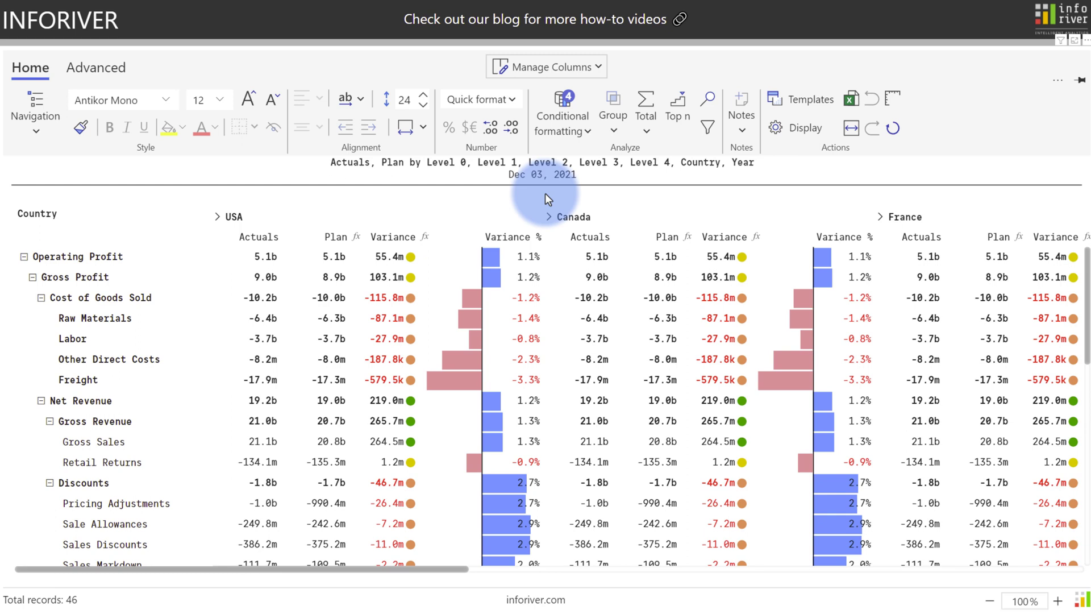
# - On Operating Profit's USA Actuals, apply a Variance smart analysis instead of share of total
pyautogui.click(66, 256)
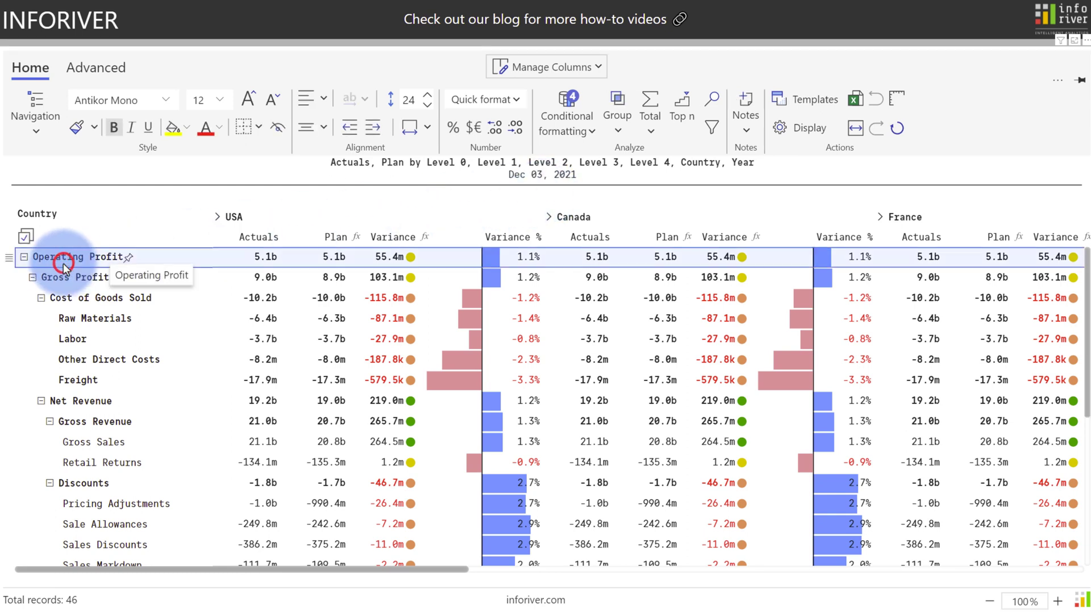
pyautogui.moveTo(101, 518)
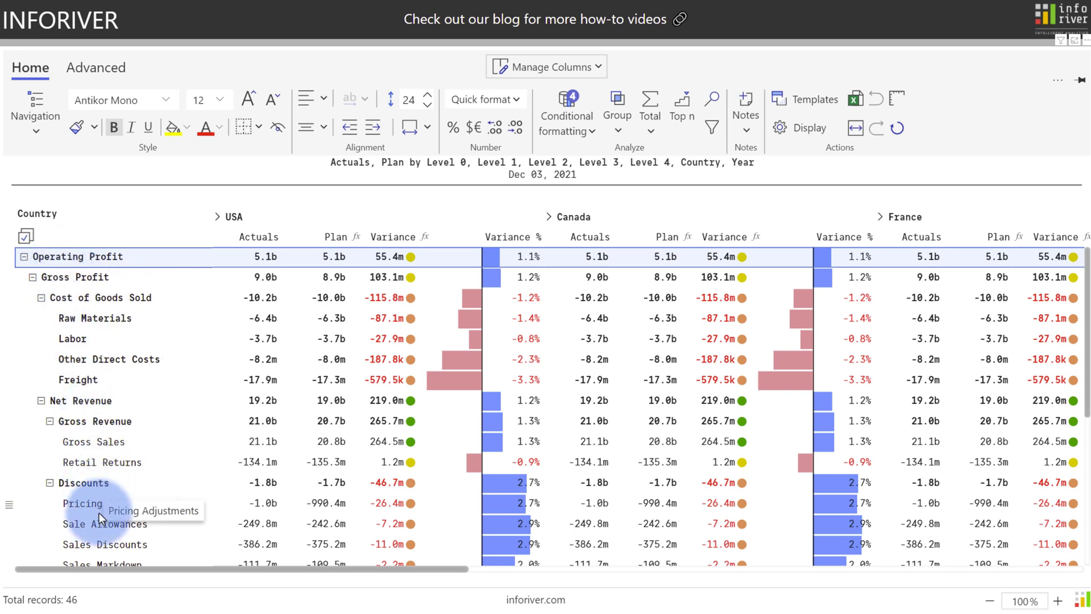
pyautogui.click(96, 68)
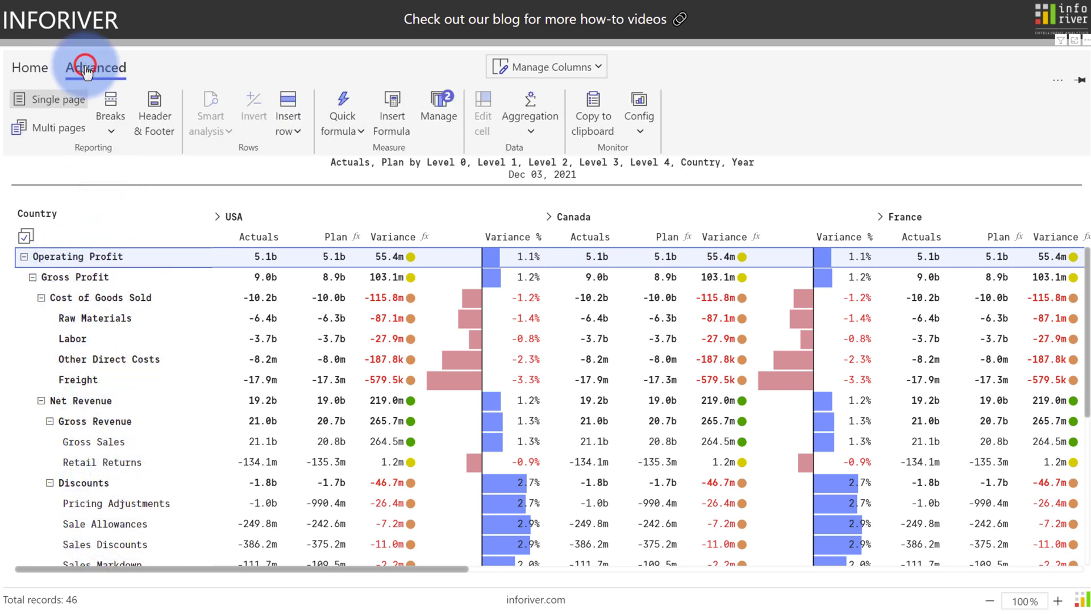
pyautogui.click(263, 256)
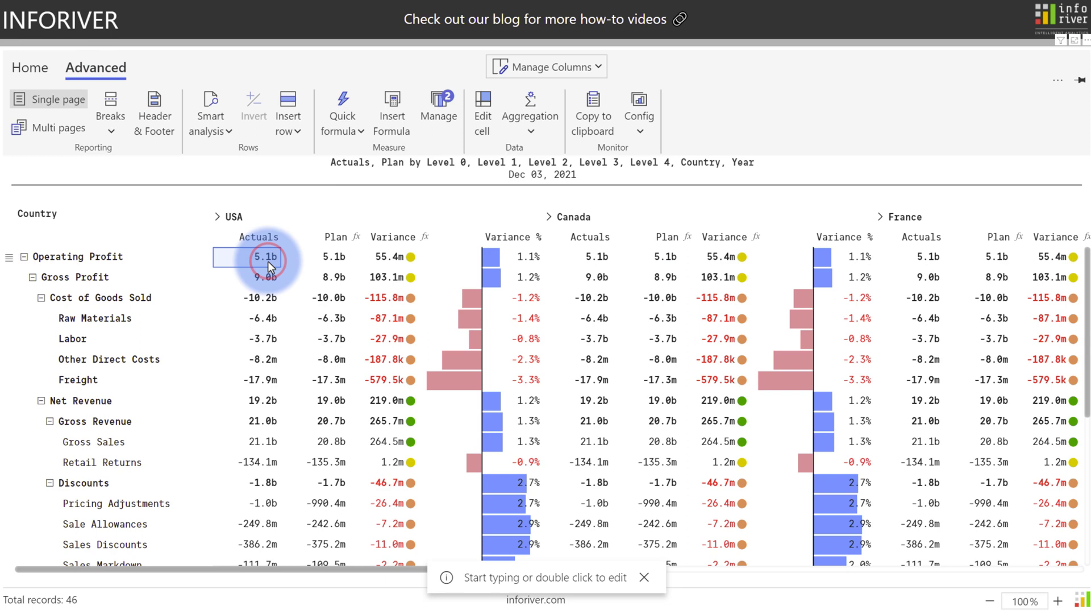
pyautogui.click(209, 115)
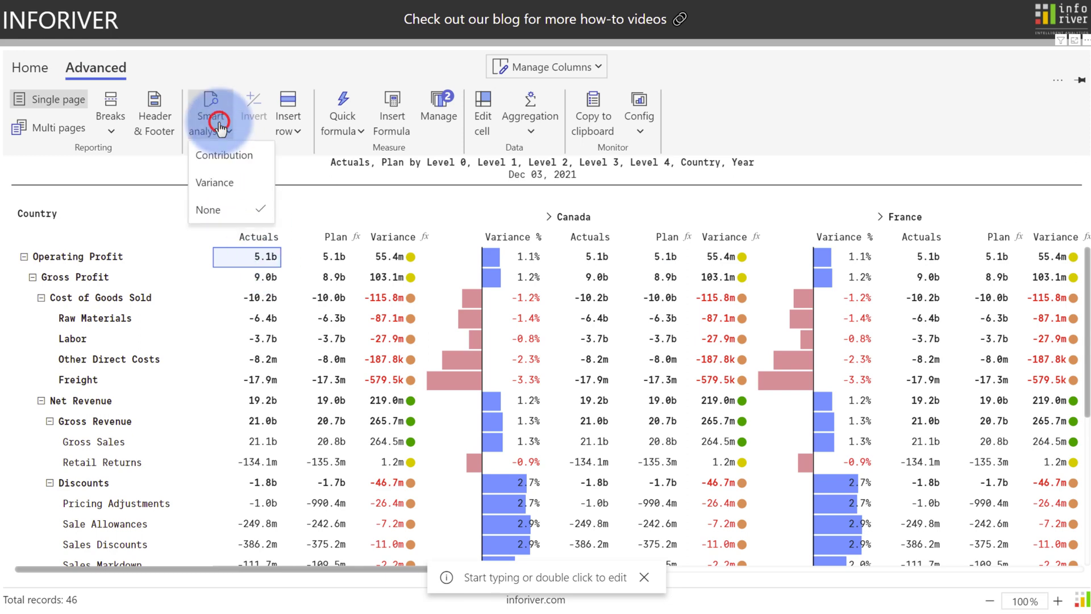
pyautogui.click(224, 155)
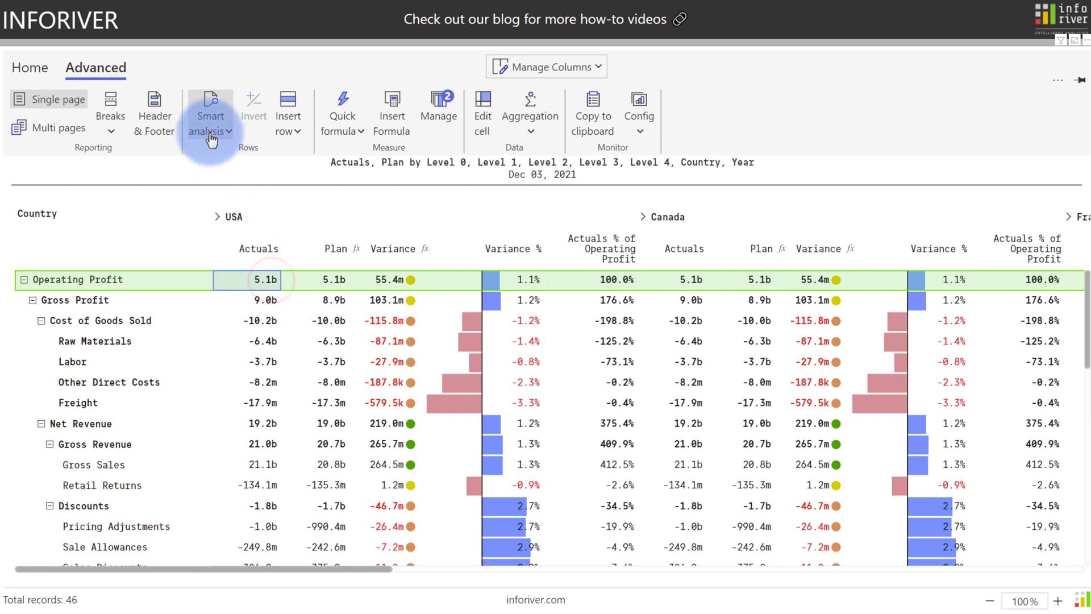
pyautogui.click(210, 114)
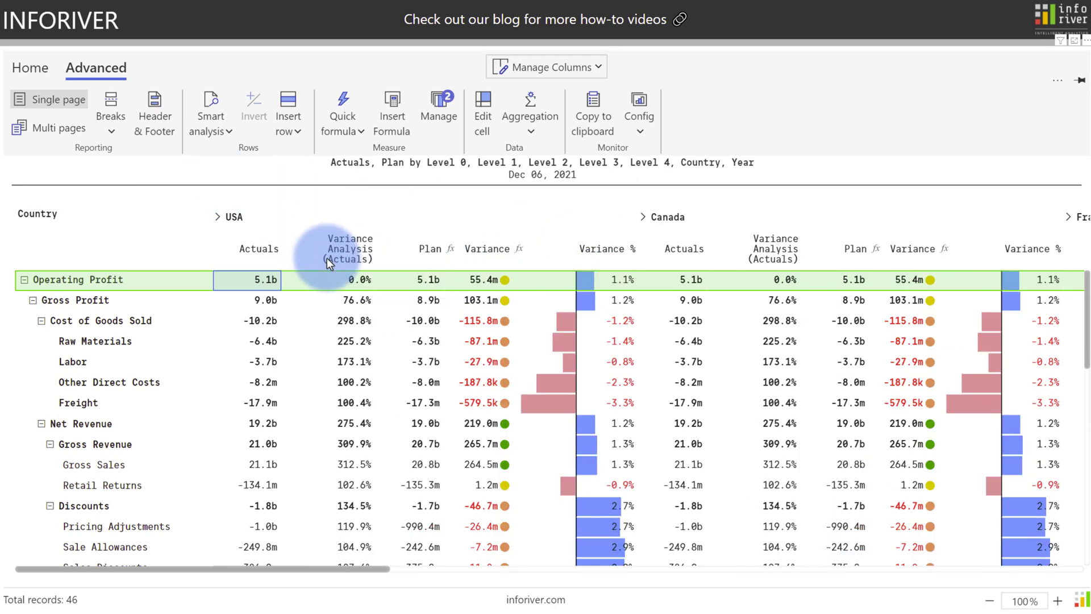
pyautogui.moveTo(314, 524)
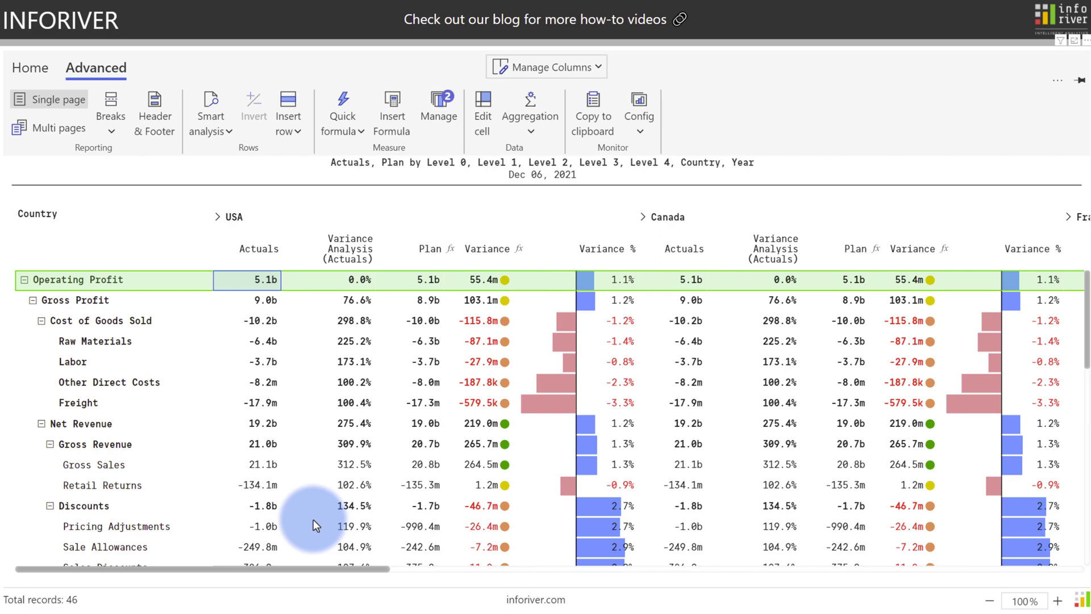